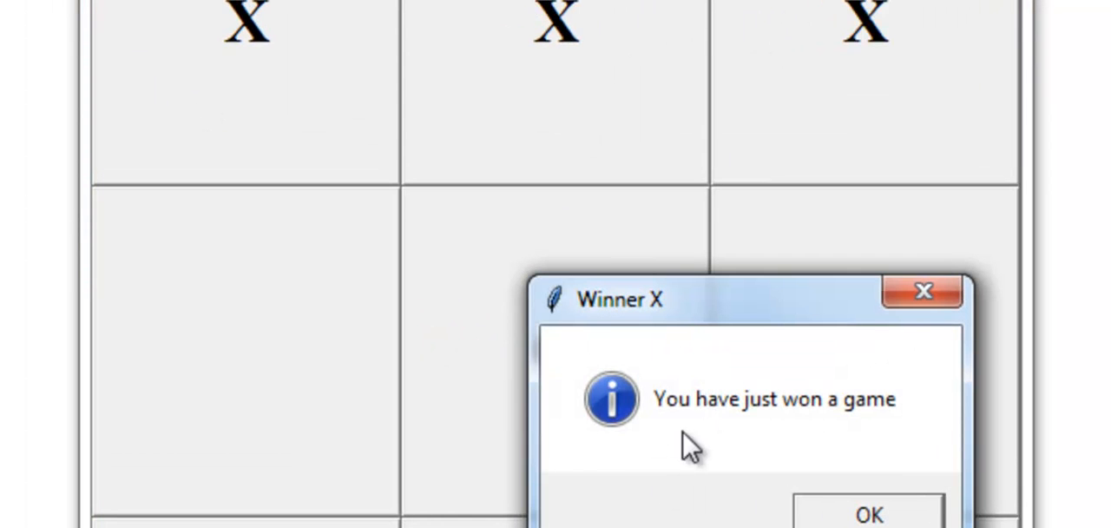
{"action": "mouse_move", "coordinate": [701, 441]}
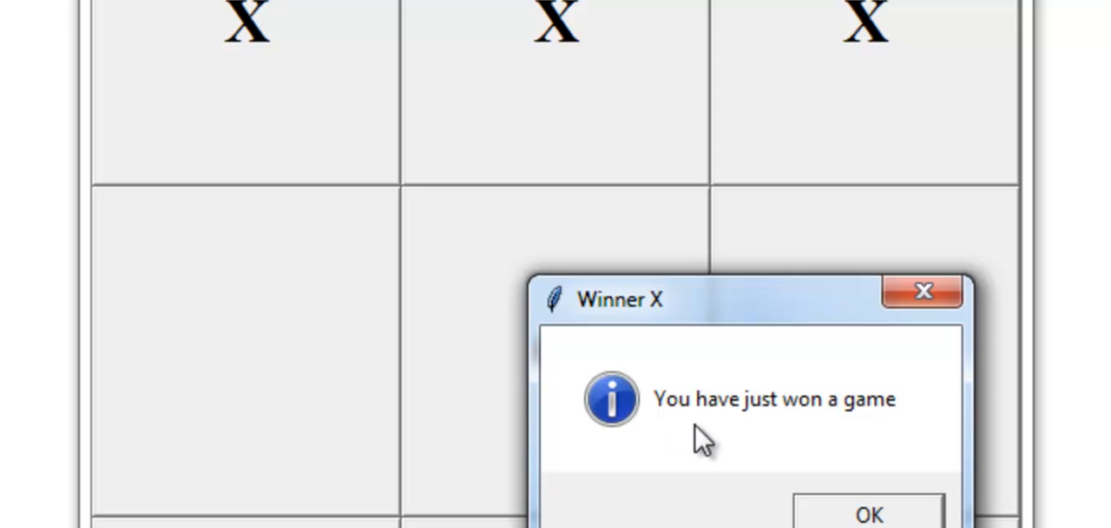
{"action": "mouse_move", "coordinate": [868, 438]}
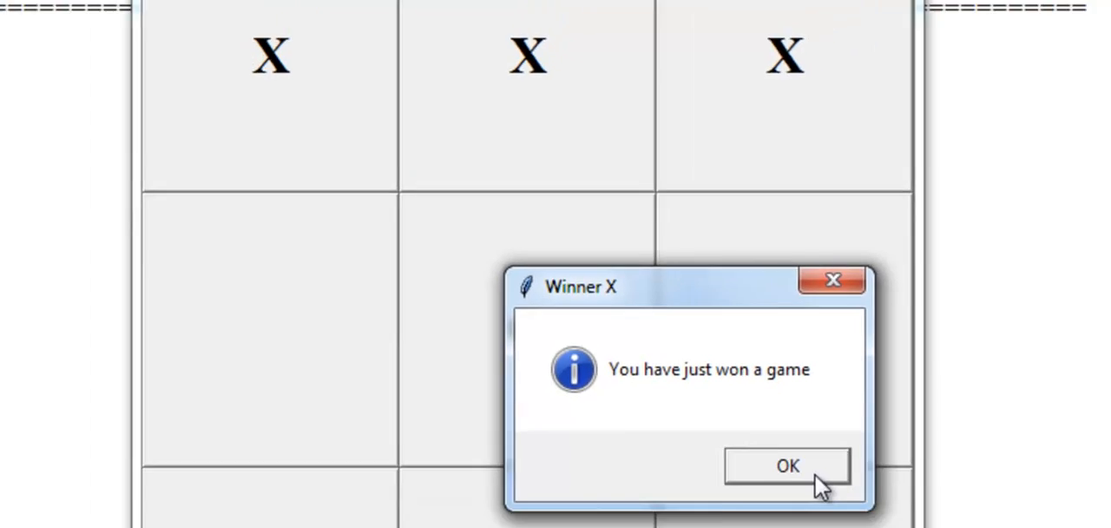
Dismiss the 'Winner X' message box and close the finished game window
{"action": "left_click", "coordinate": [786, 465]}
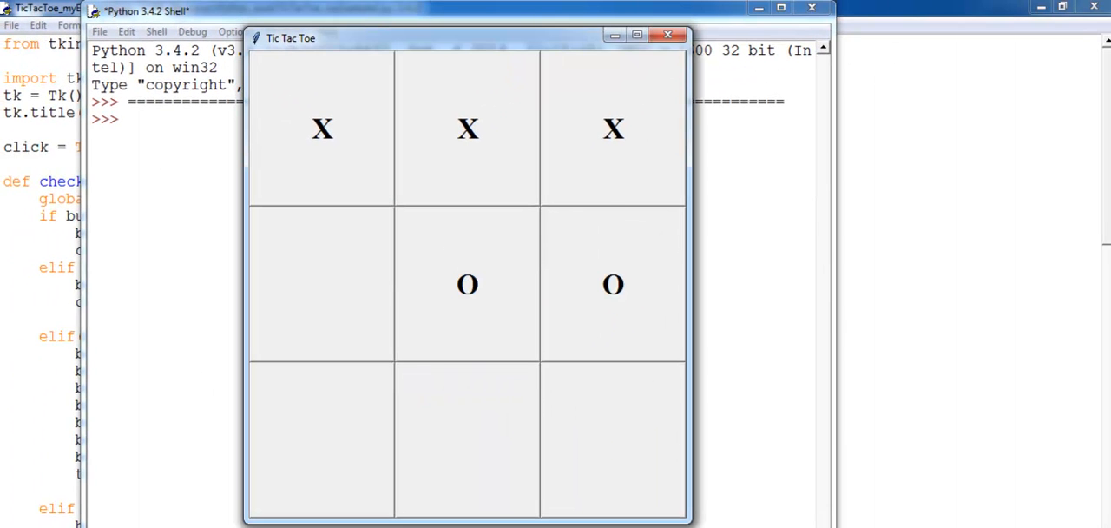
{"action": "left_click", "coordinate": [667, 34]}
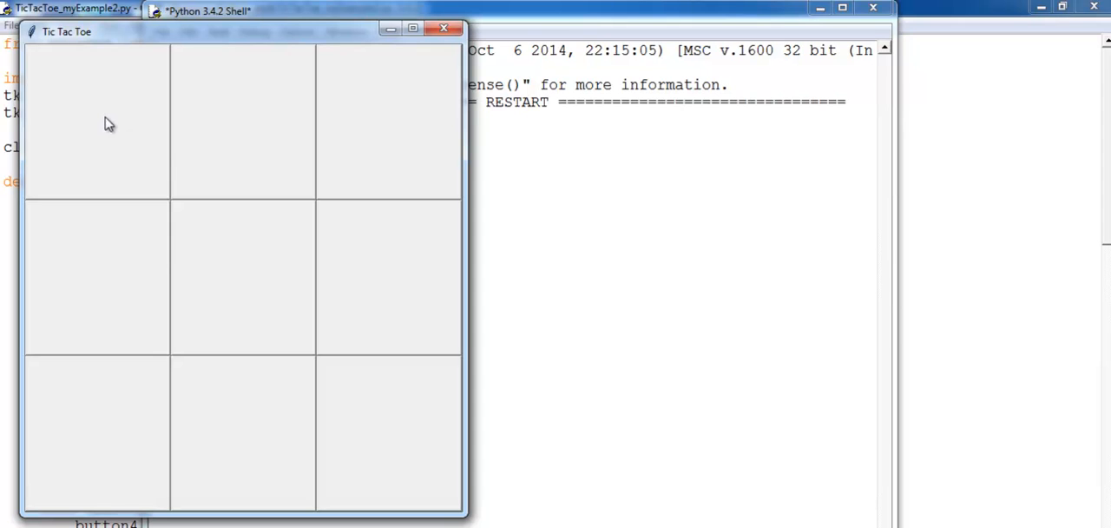
Play moves until O wins the top row, dismiss 'Winner O' and close the game window
{"action": "left_click", "coordinate": [243, 278]}
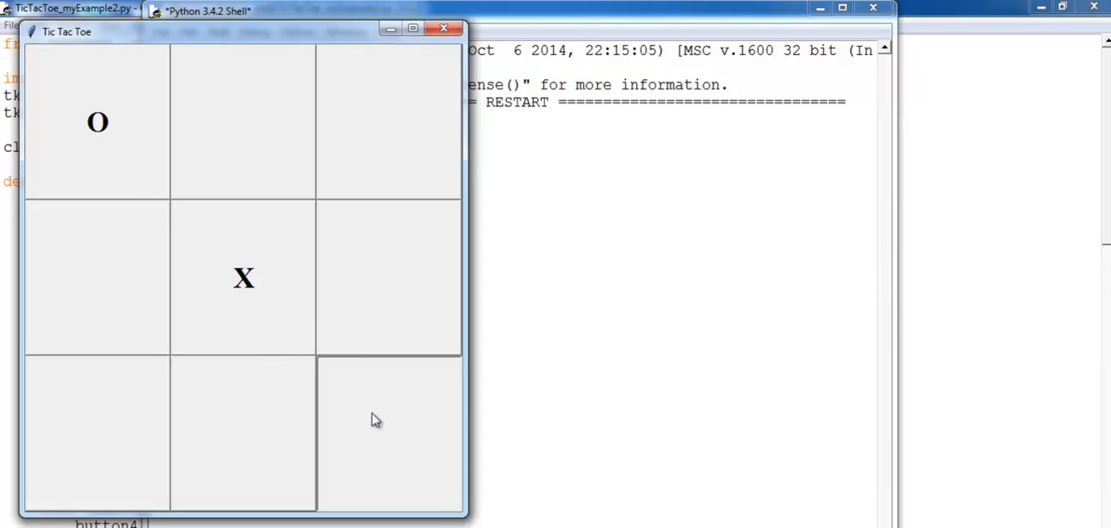
{"action": "left_click", "coordinate": [389, 432]}
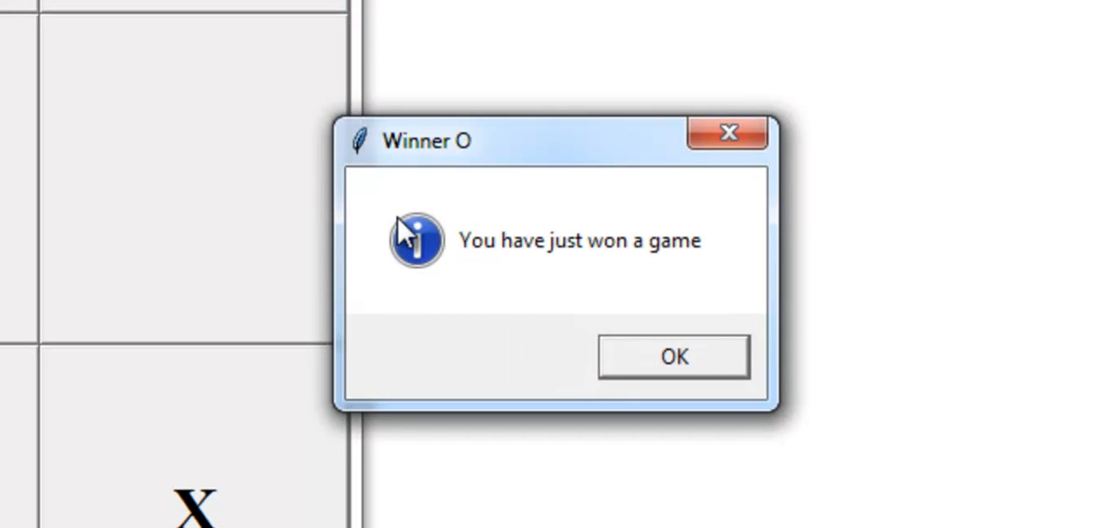
{"action": "mouse_move", "coordinate": [565, 260]}
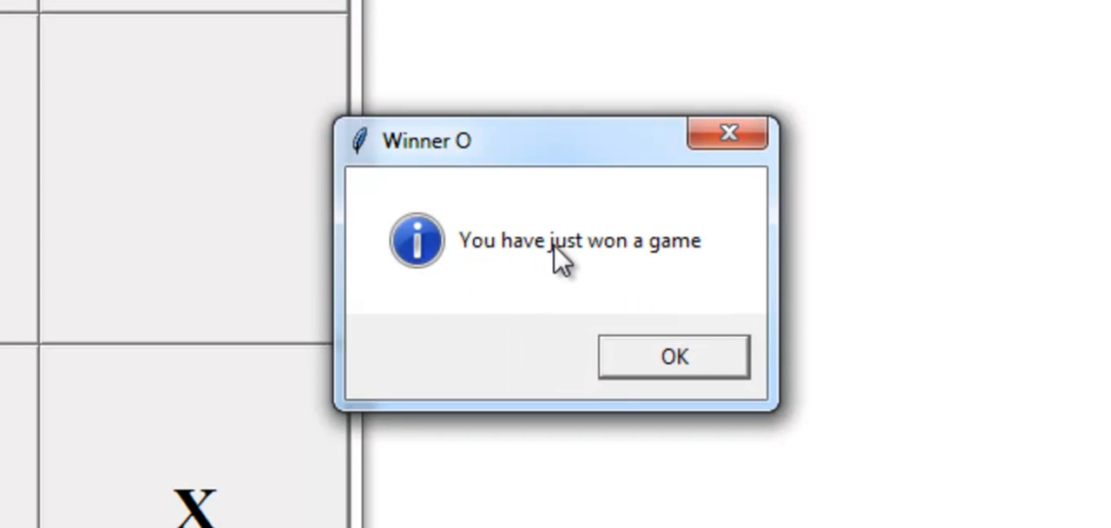
{"action": "mouse_move", "coordinate": [500, 165]}
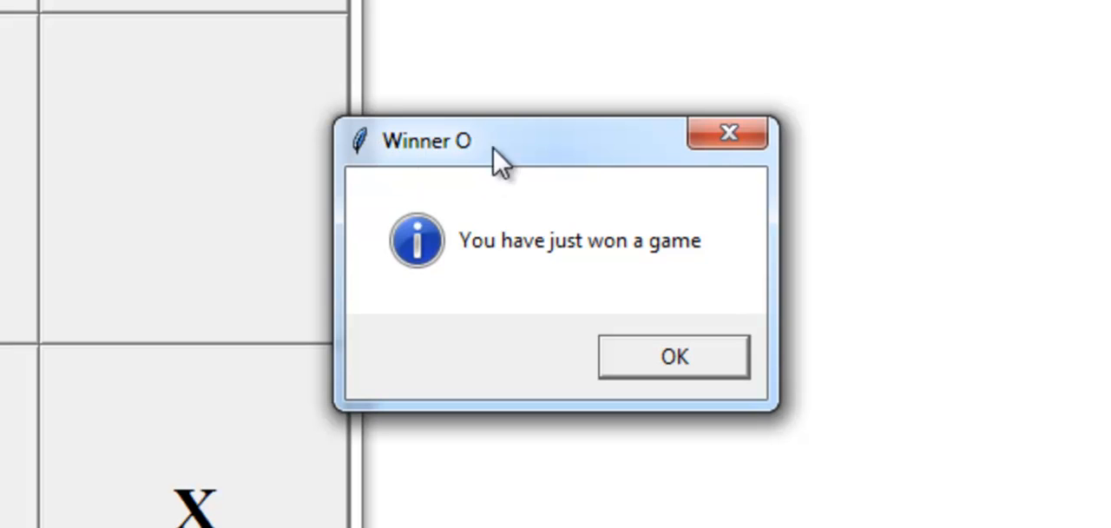
{"action": "mouse_move", "coordinate": [410, 177]}
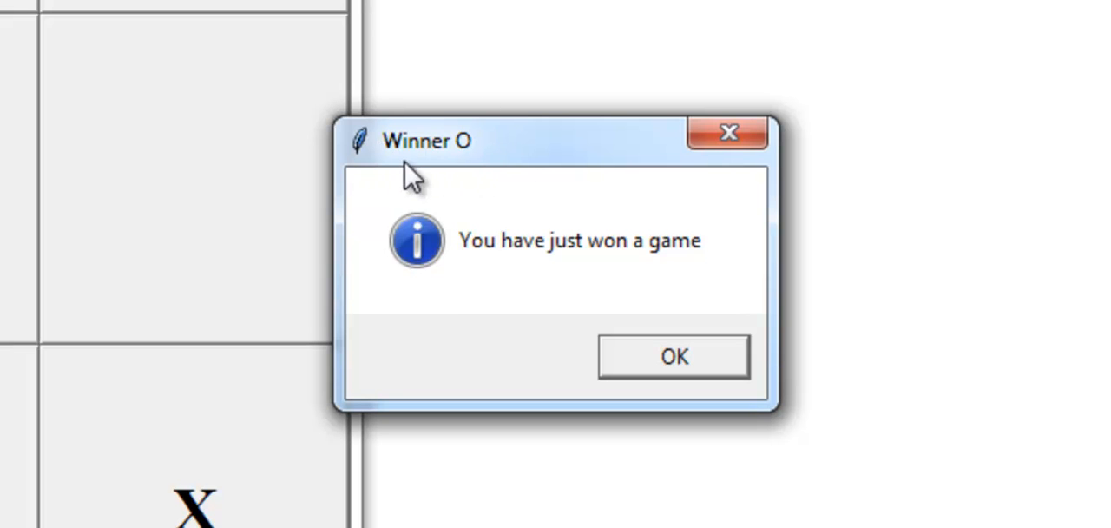
{"action": "mouse_move", "coordinate": [469, 159]}
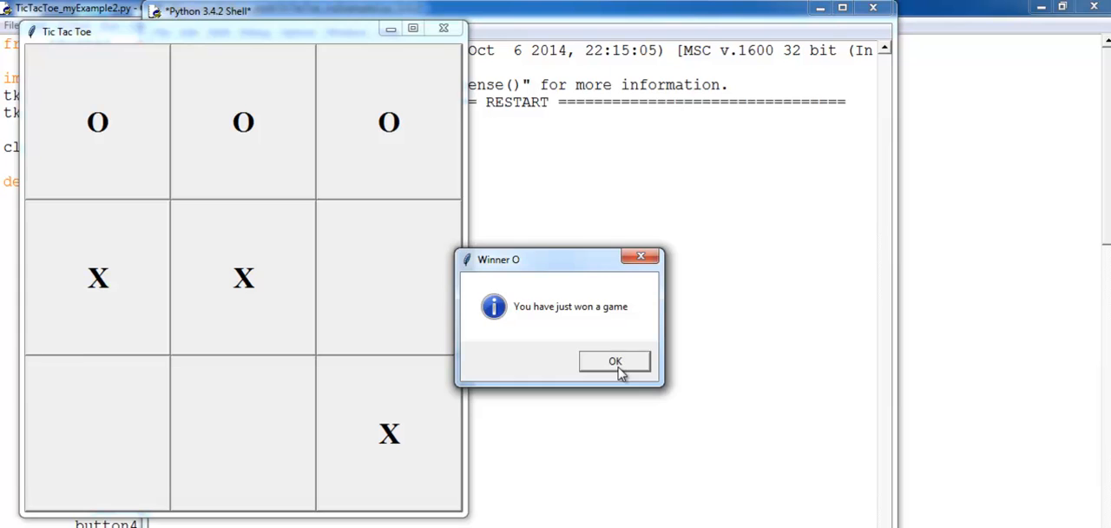
{"action": "left_click", "coordinate": [614, 362]}
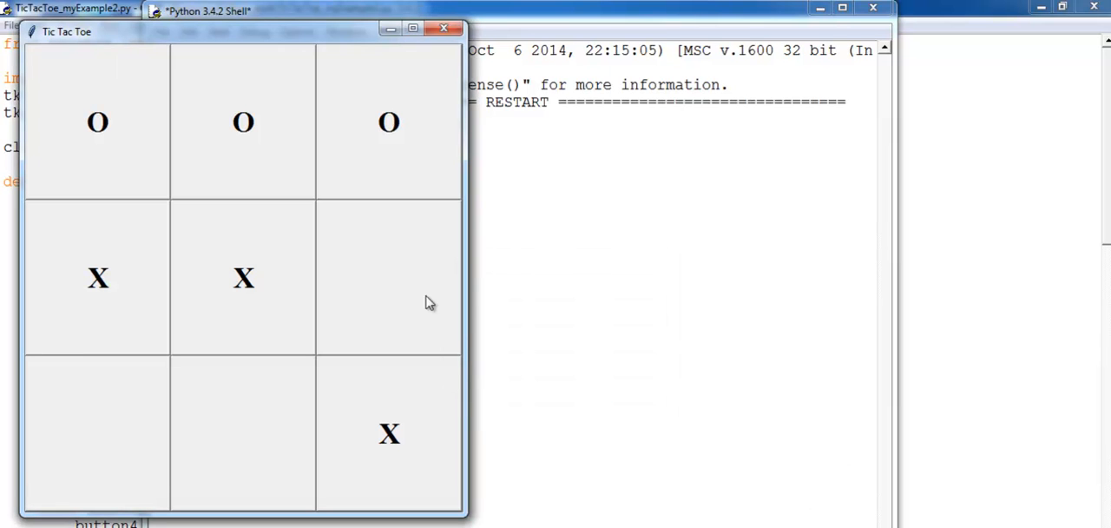
{"action": "left_click", "coordinate": [208, 10]}
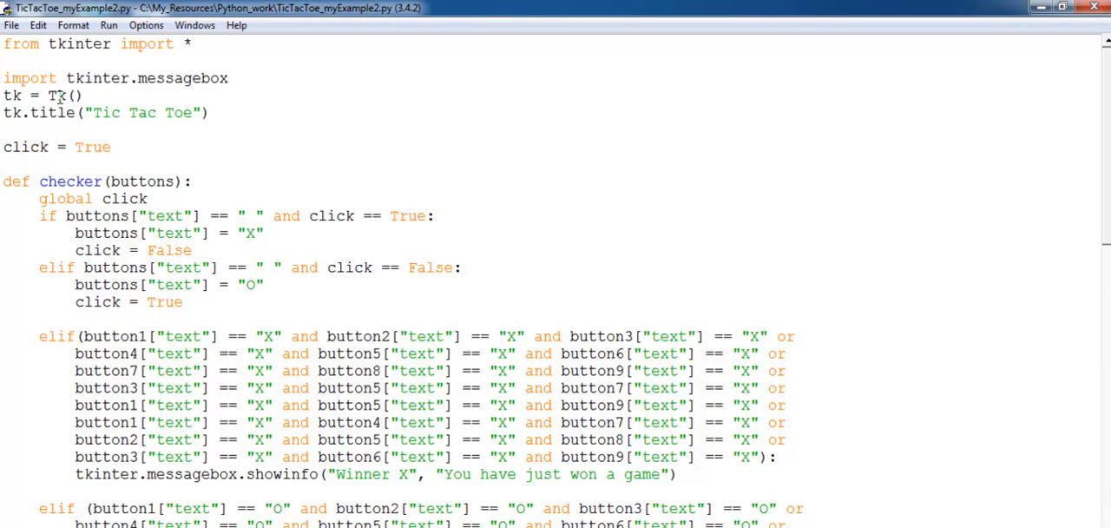
{"action": "left_click", "coordinate": [190, 44]}
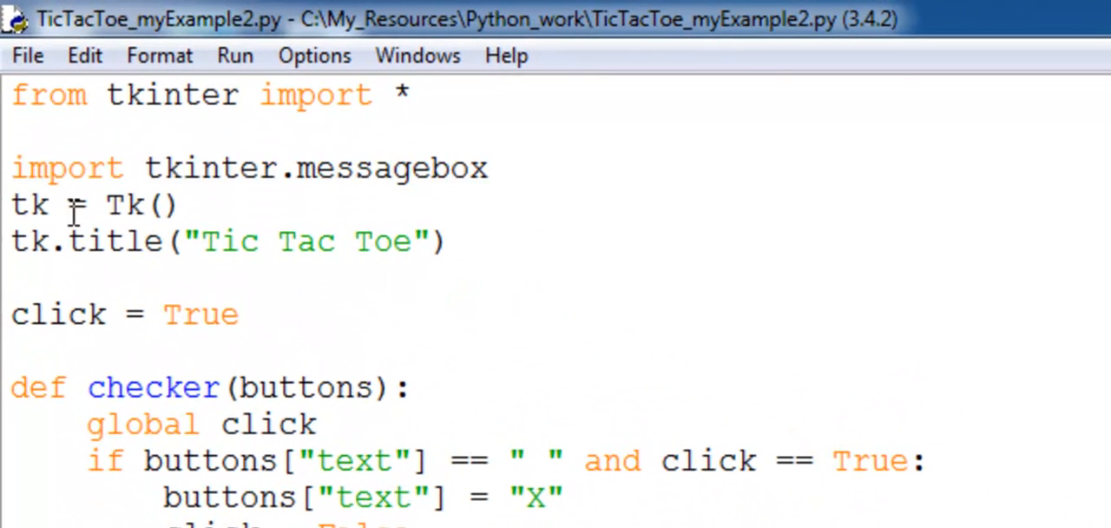
{"action": "left_click", "coordinate": [31, 205]}
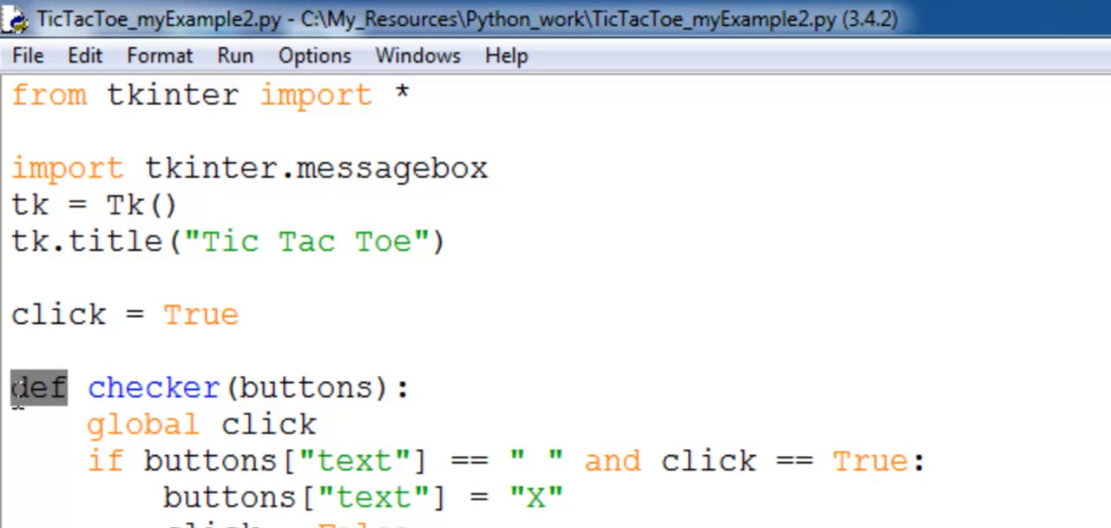
{"action": "scroll", "scroll_direction": "down", "scroll_amount": 3}
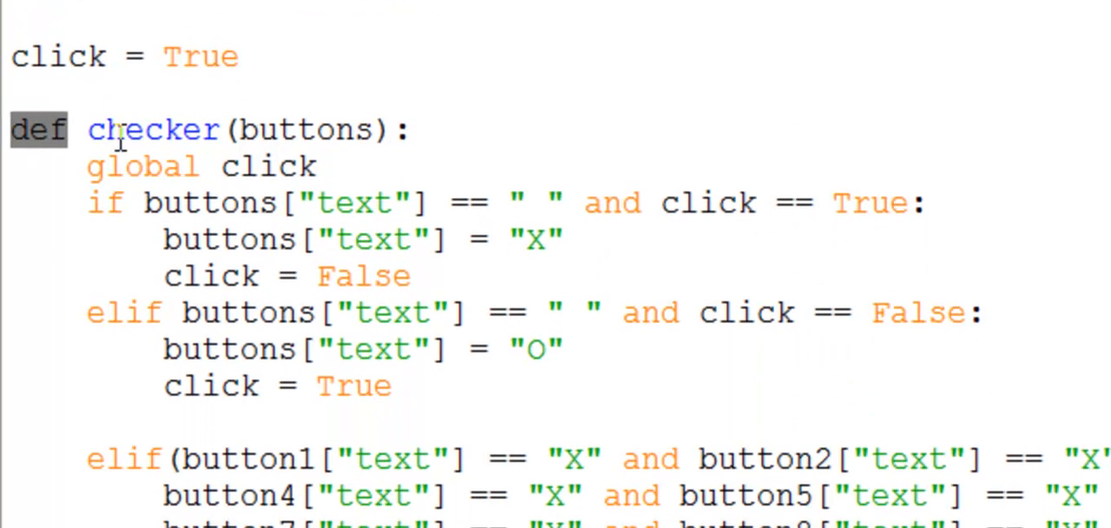
{"action": "mouse_move", "coordinate": [507, 177]}
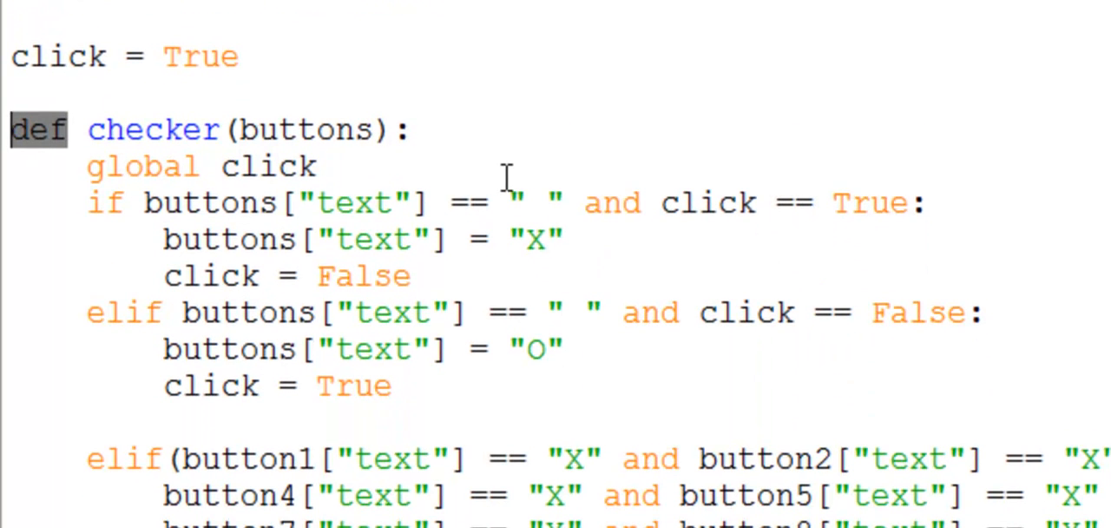
{"action": "double_click", "coordinate": [142, 167]}
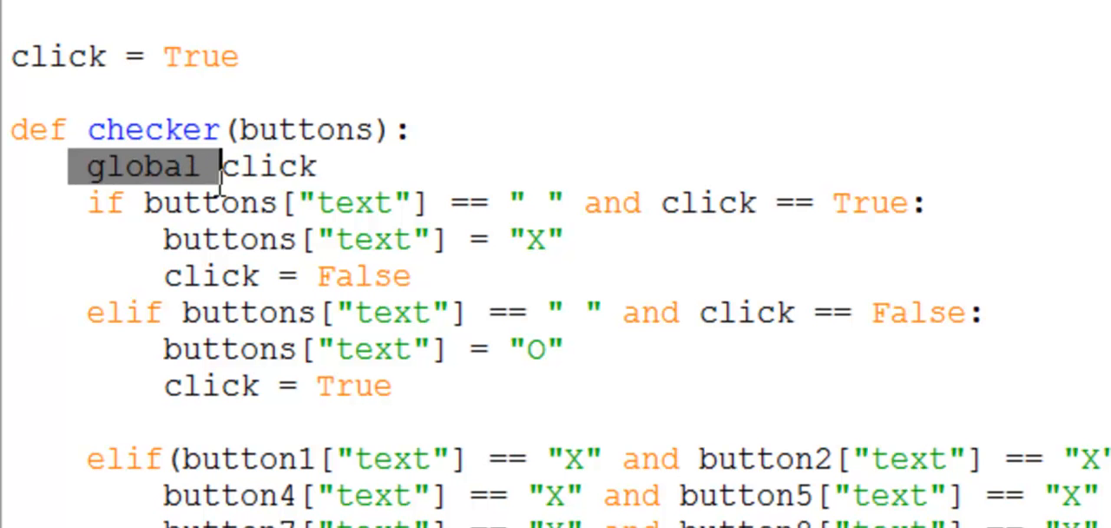
{"action": "left_click_drag", "start_coordinate": [223, 166], "coordinate": [425, 276]}
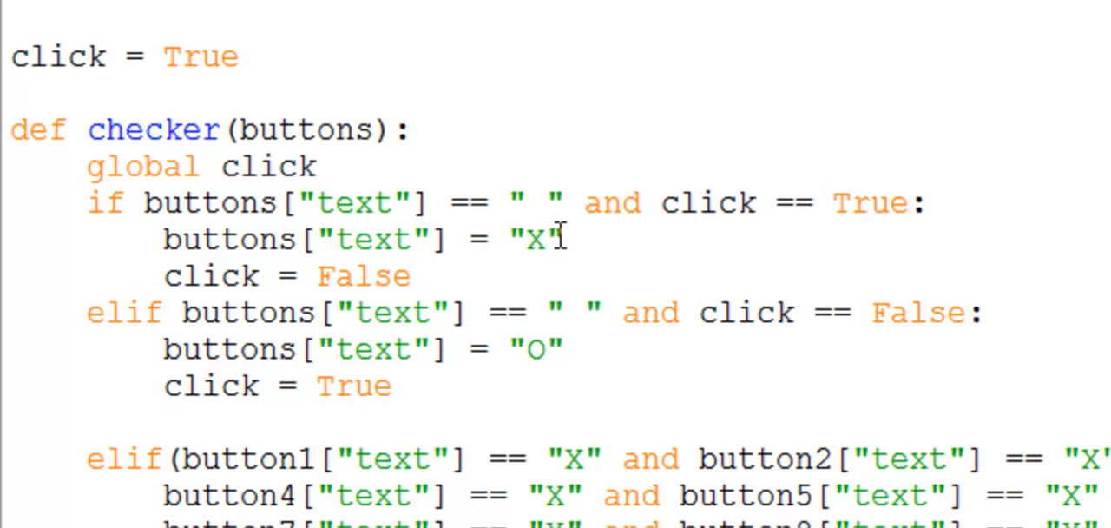
{"action": "mouse_move", "coordinate": [755, 203]}
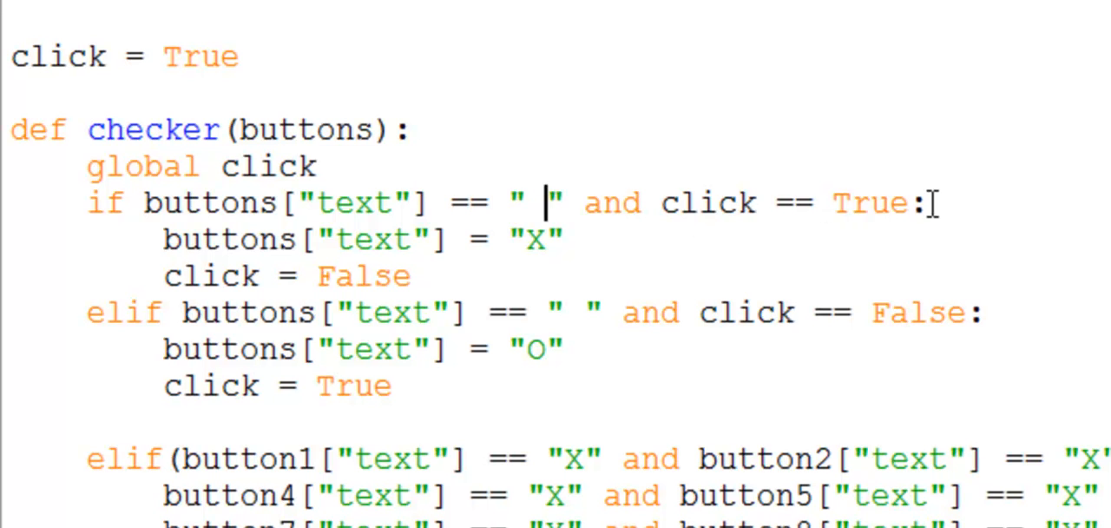
{"action": "double_click", "coordinate": [865, 201]}
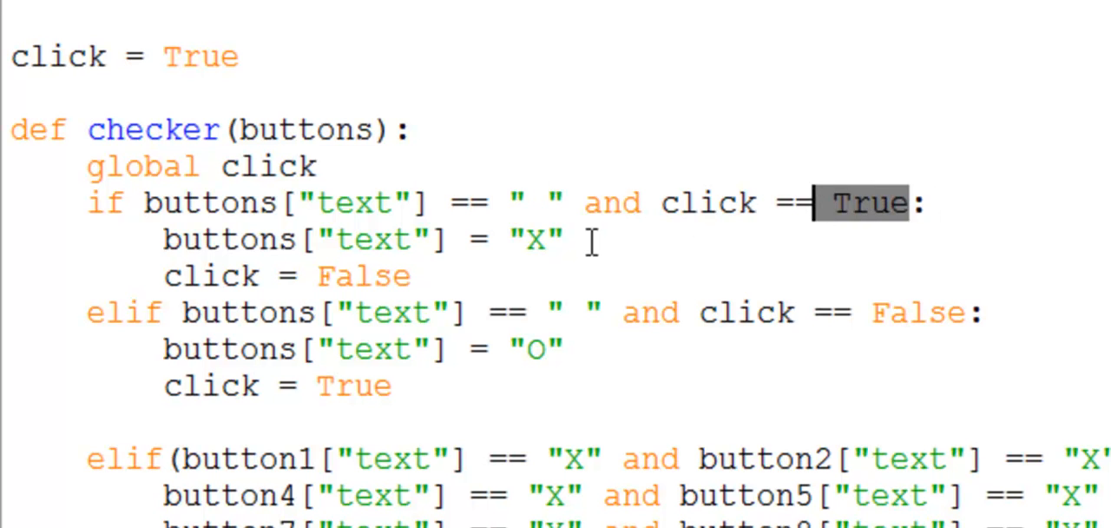
{"action": "double_click", "coordinate": [535, 240]}
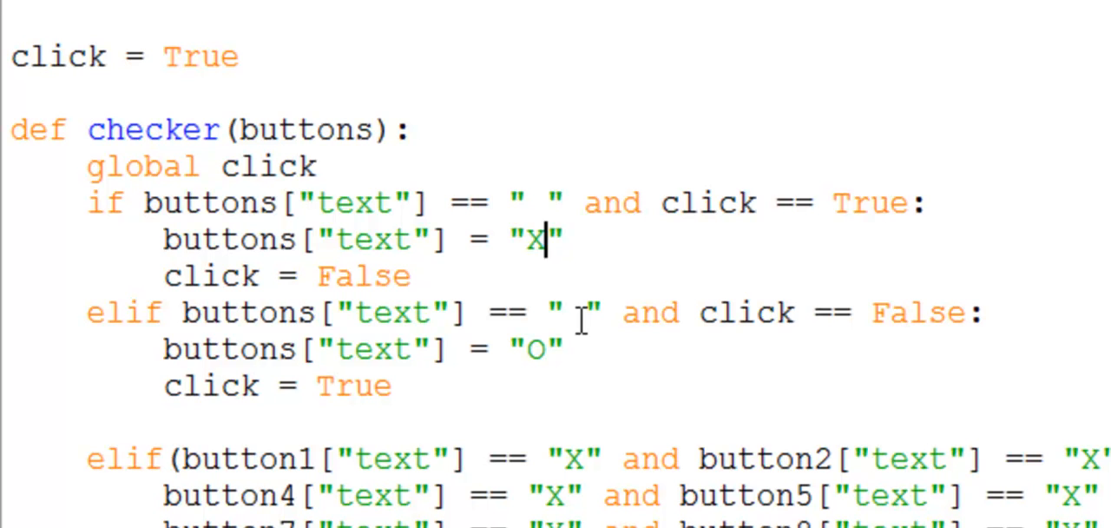
{"action": "mouse_move", "coordinate": [125, 316]}
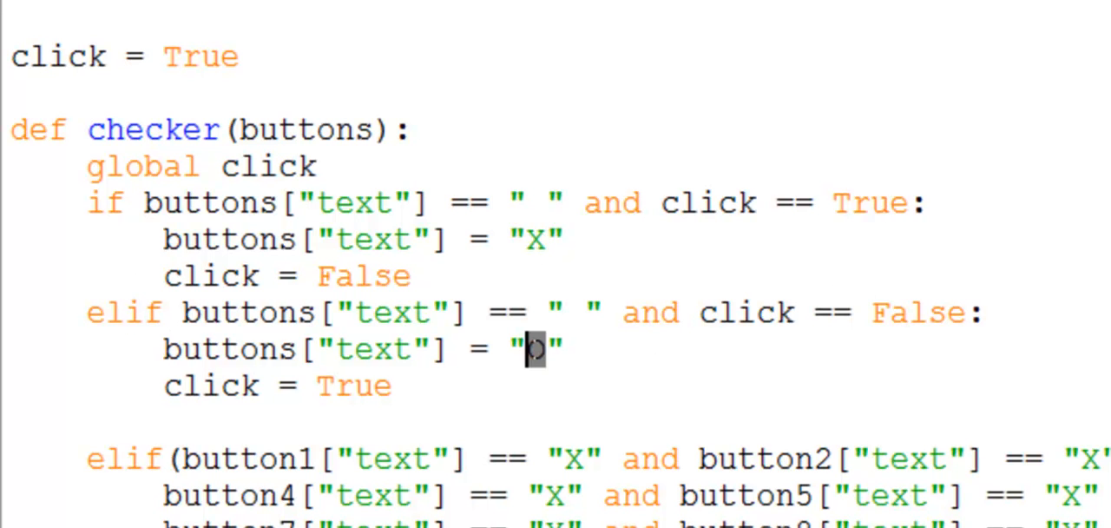
{"action": "mouse_move", "coordinate": [837, 389]}
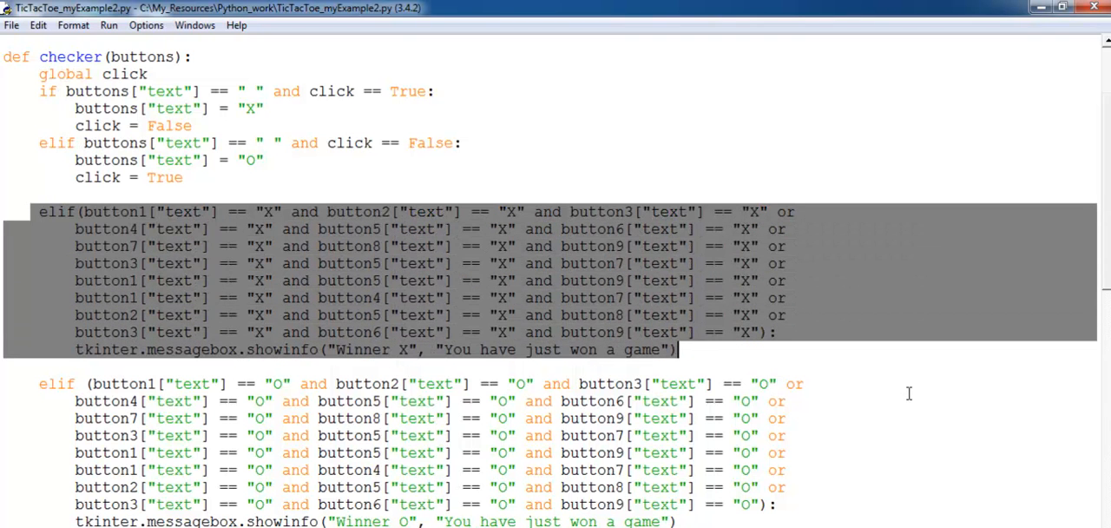
{"action": "scroll", "scroll_direction": "down", "scroll_amount": 3}
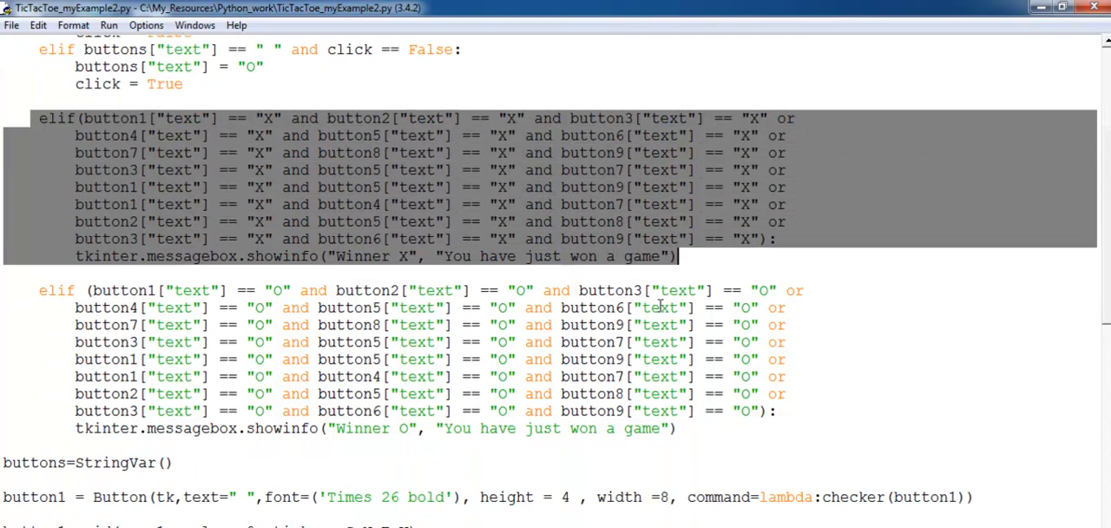
{"action": "left_click", "coordinate": [712, 255]}
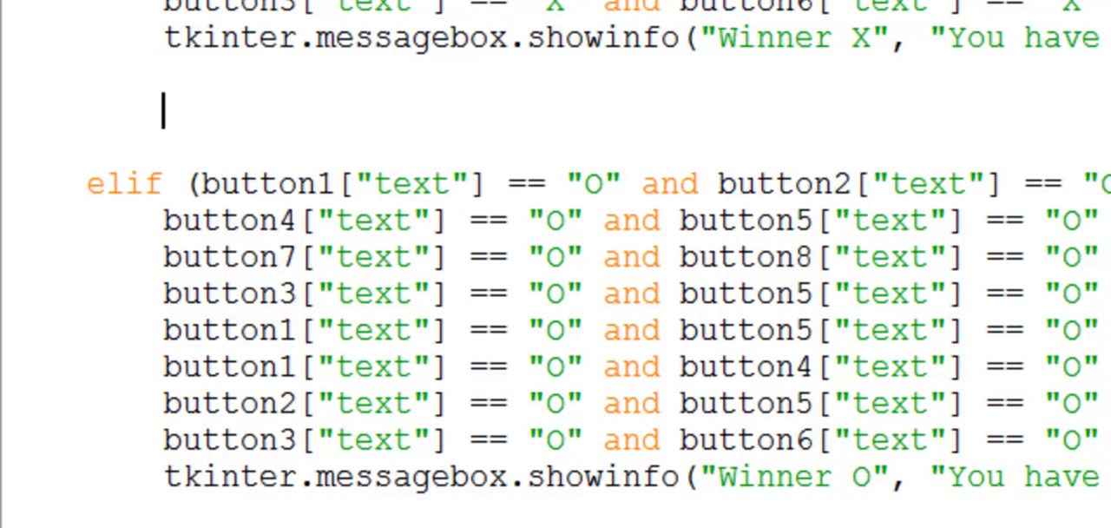
Add lines 123, 456 and 789 below the Winner X messagebox line
{"action": "type", "text": "123"}
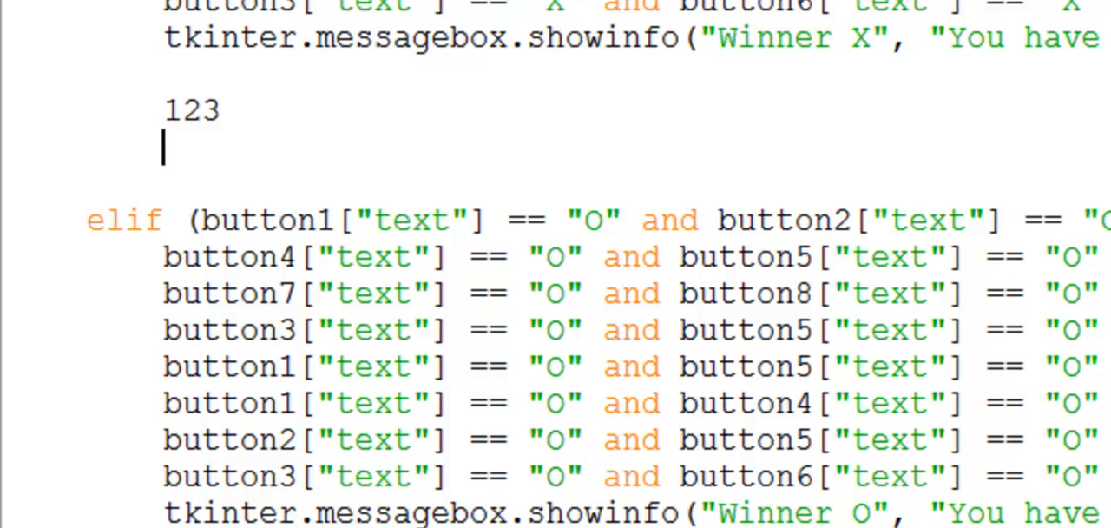
{"action": "type", "text": "45"}
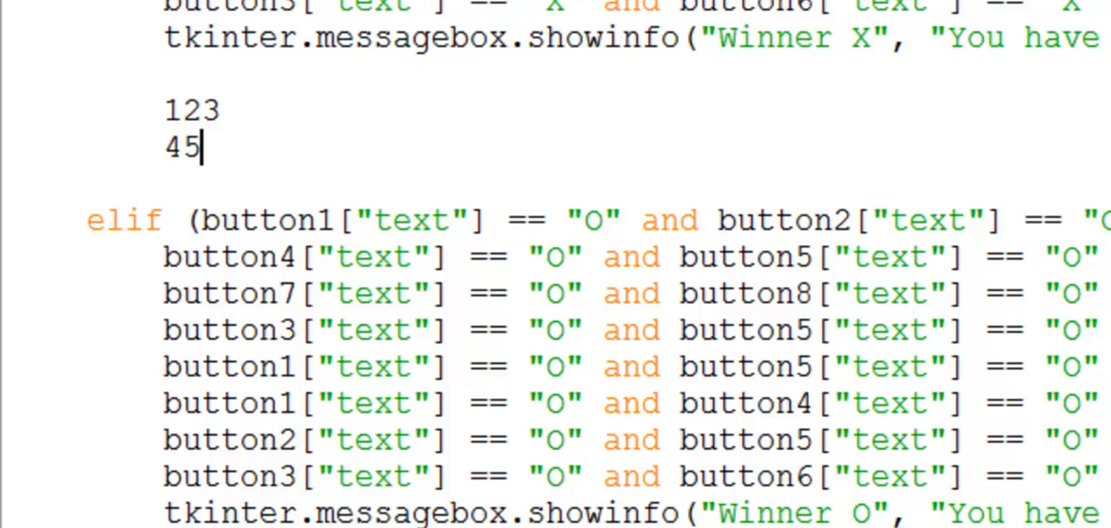
{"action": "type", "text": "6"}
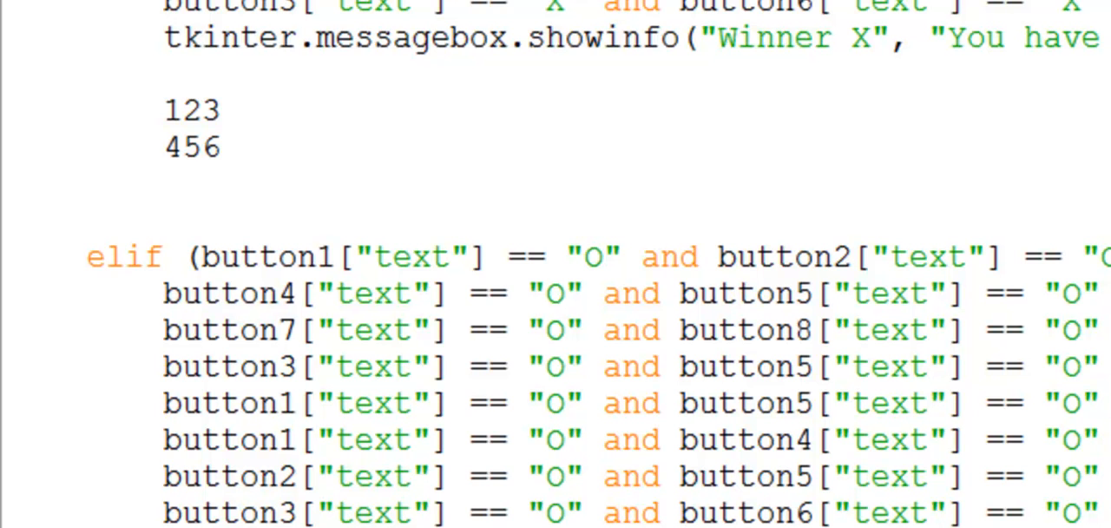
{"action": "type", "text": "78"}
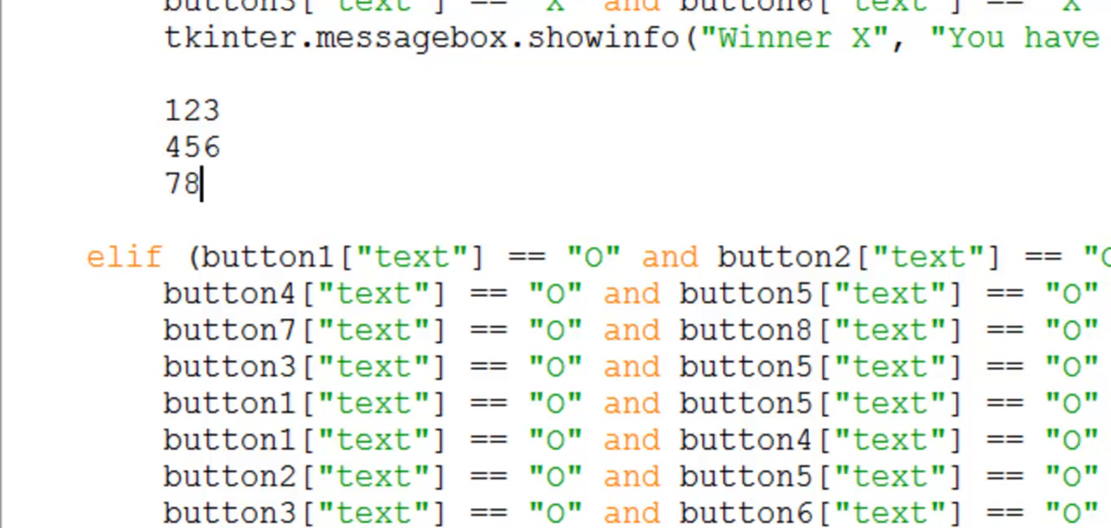
{"action": "type", "text": "9"}
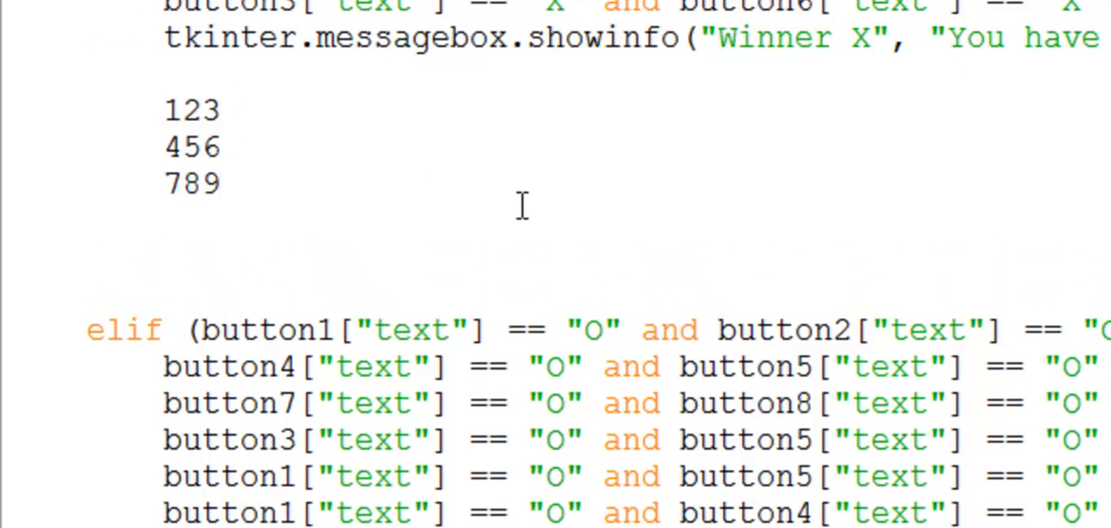
Comment out the numbering lines with # so they read #123, #456, #789
{"action": "left_click", "coordinate": [162, 256]}
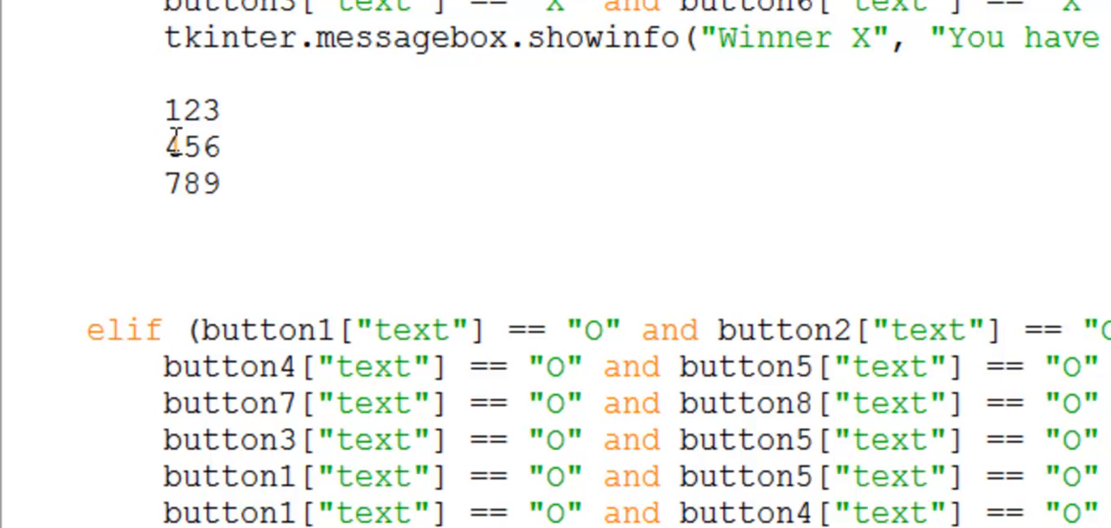
{"action": "mouse_move", "coordinate": [192, 145]}
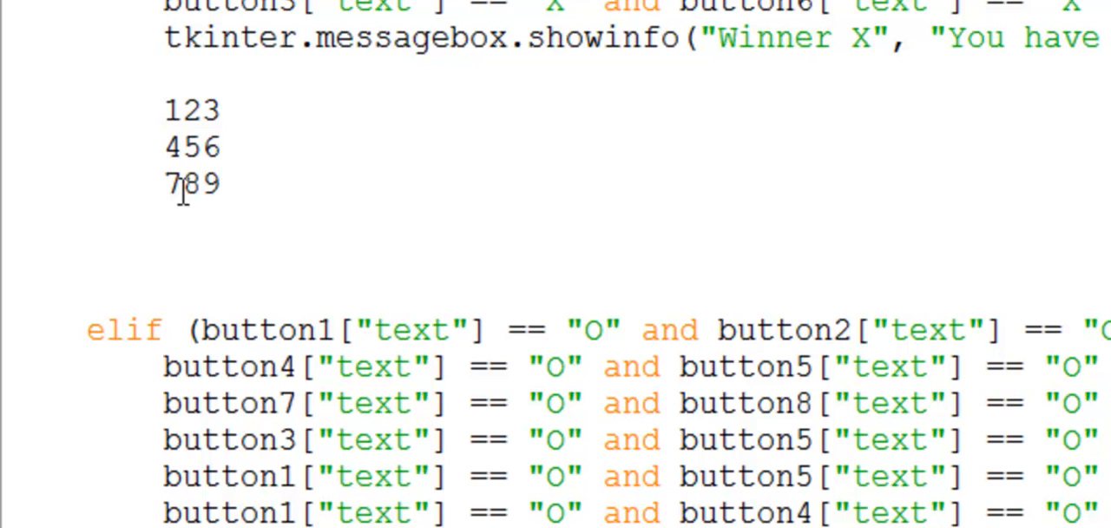
{"action": "mouse_move", "coordinate": [217, 125]}
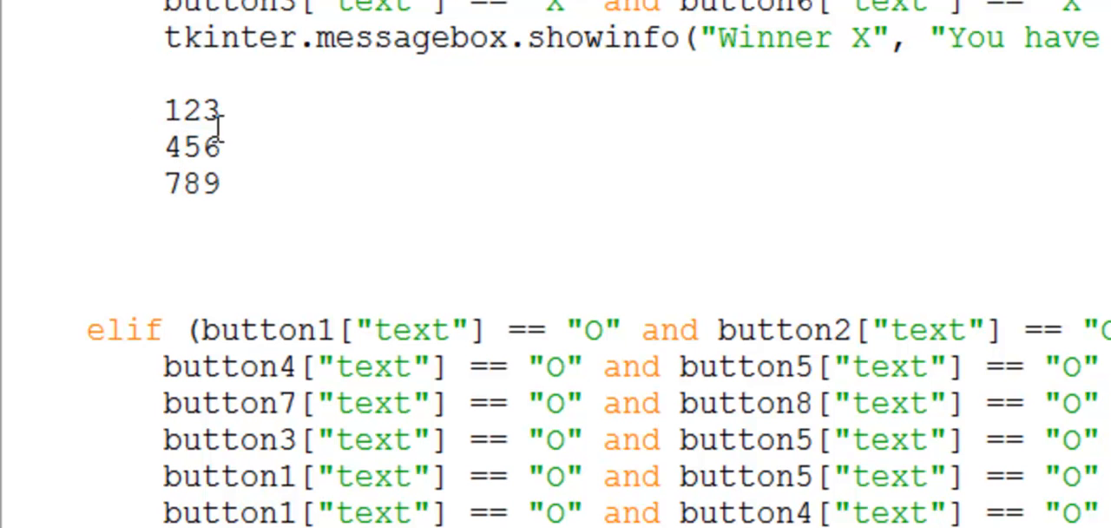
{"action": "type", "text": "#"}
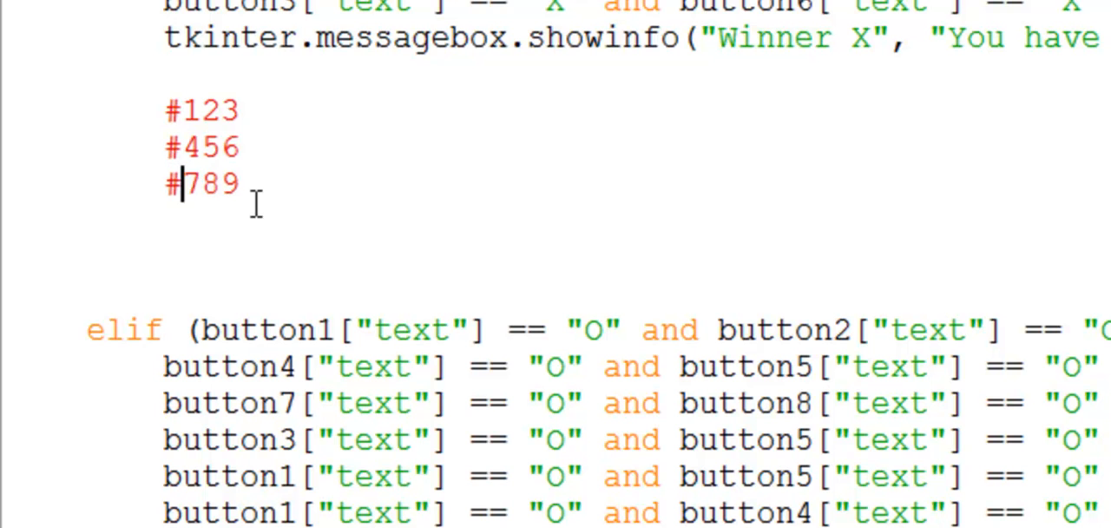
{"action": "left_click", "coordinate": [243, 184]}
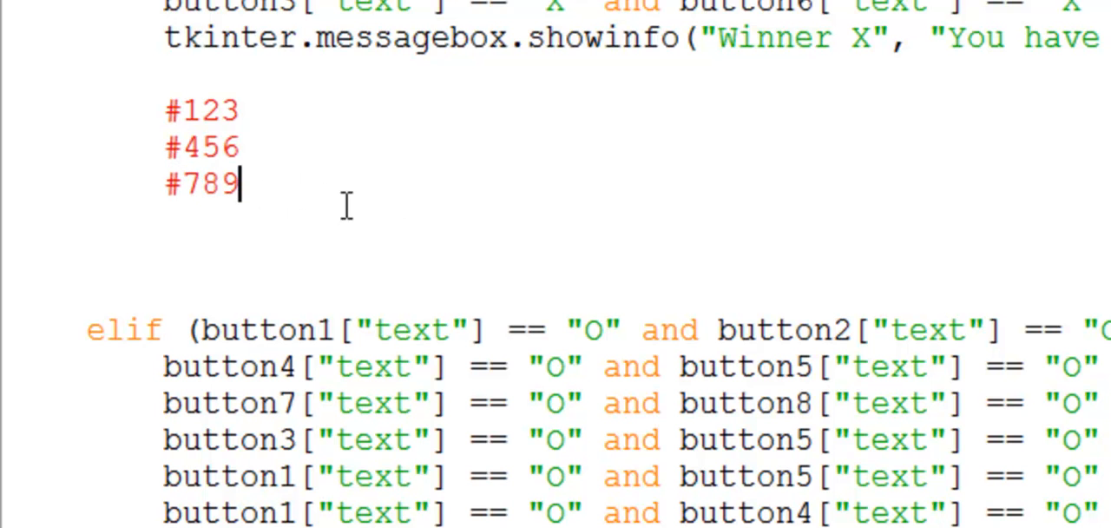
{"action": "mouse_move", "coordinate": [379, 202]}
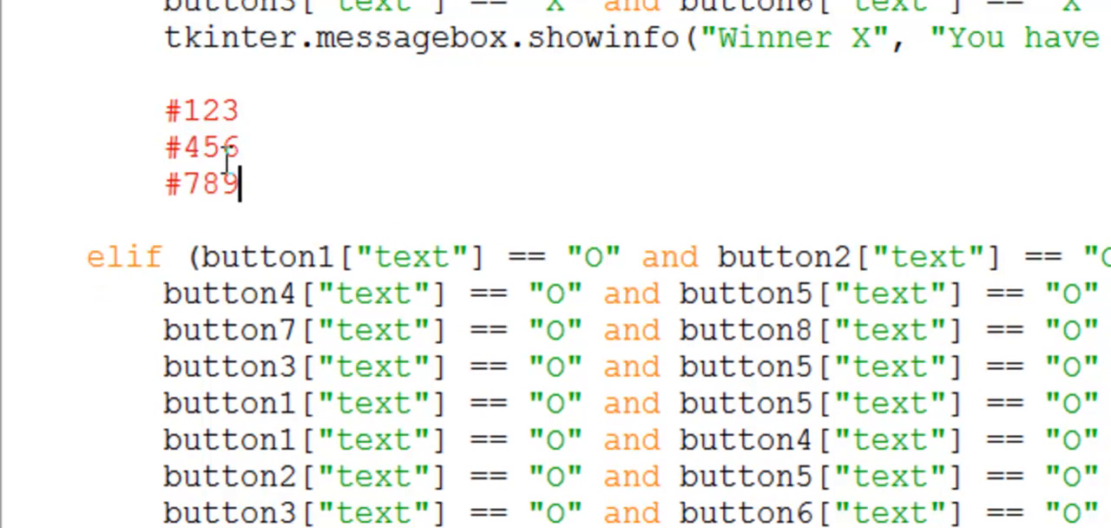
{"action": "mouse_move", "coordinate": [229, 159]}
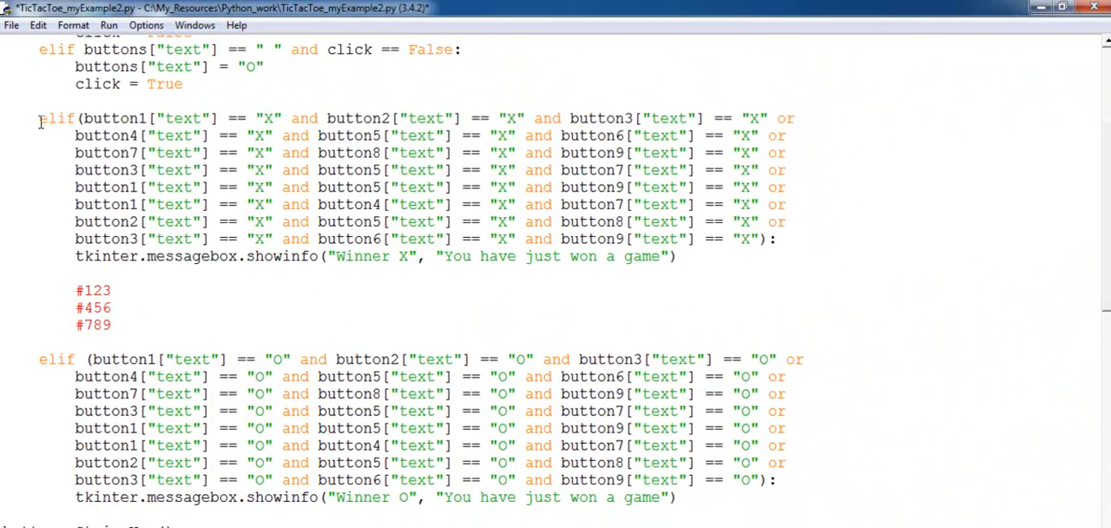
{"action": "left_click_drag", "start_coordinate": [38, 118], "coordinate": [677, 257]}
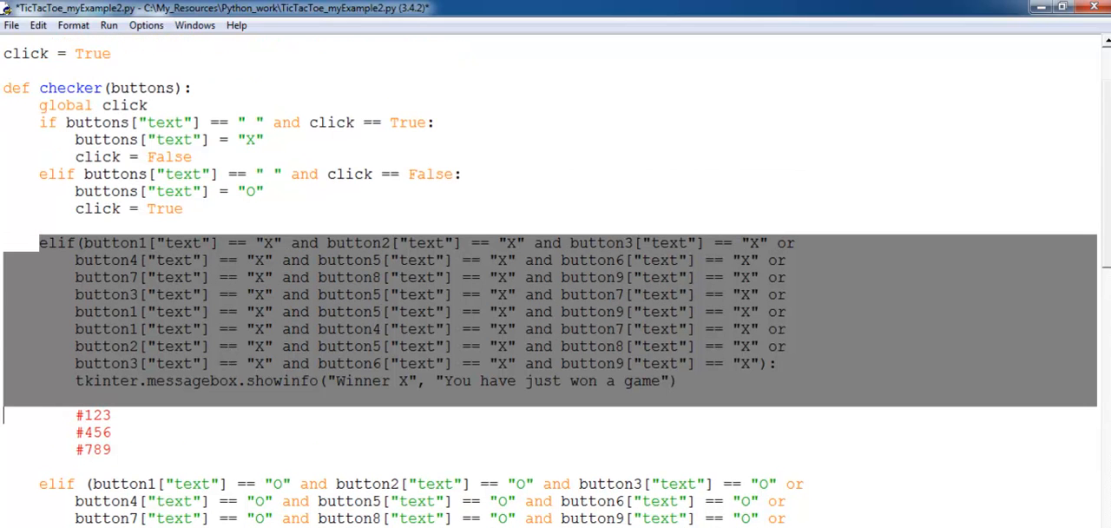
{"action": "left_click", "coordinate": [219, 380]}
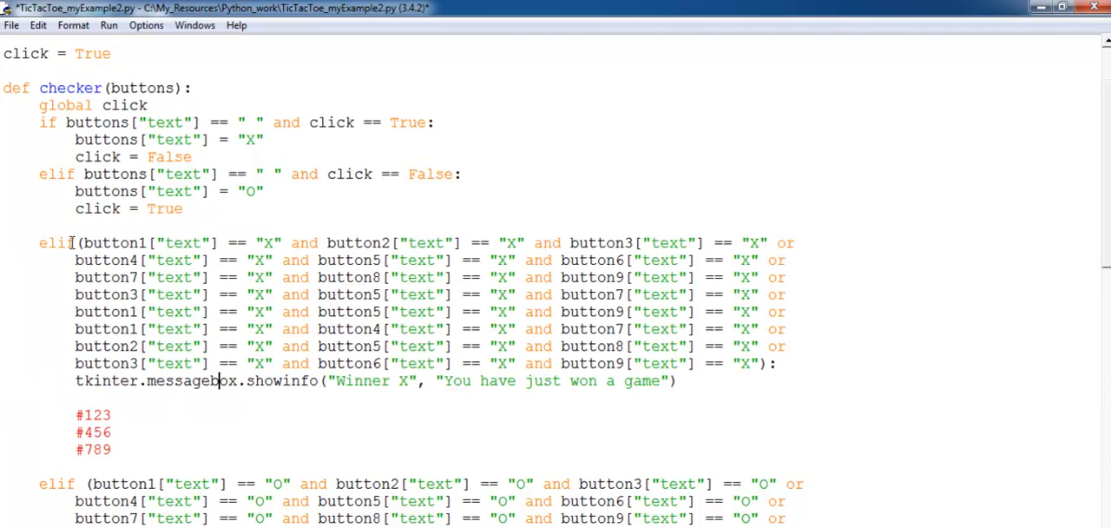
{"action": "scroll", "scroll_direction": "down", "scroll_amount": 3}
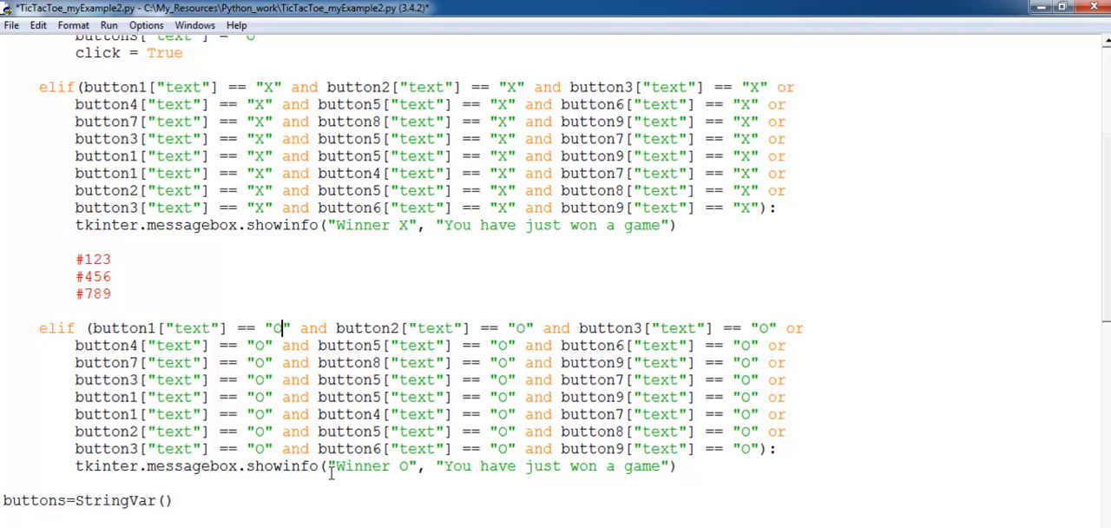
{"action": "scroll", "scroll_direction": "down", "scroll_amount": 3}
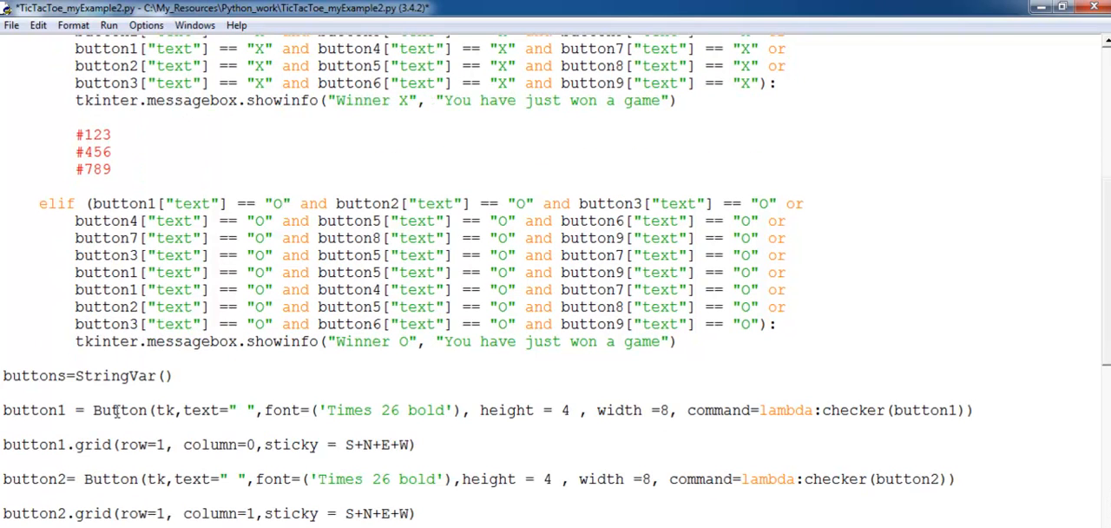
{"action": "double_click", "coordinate": [34, 375]}
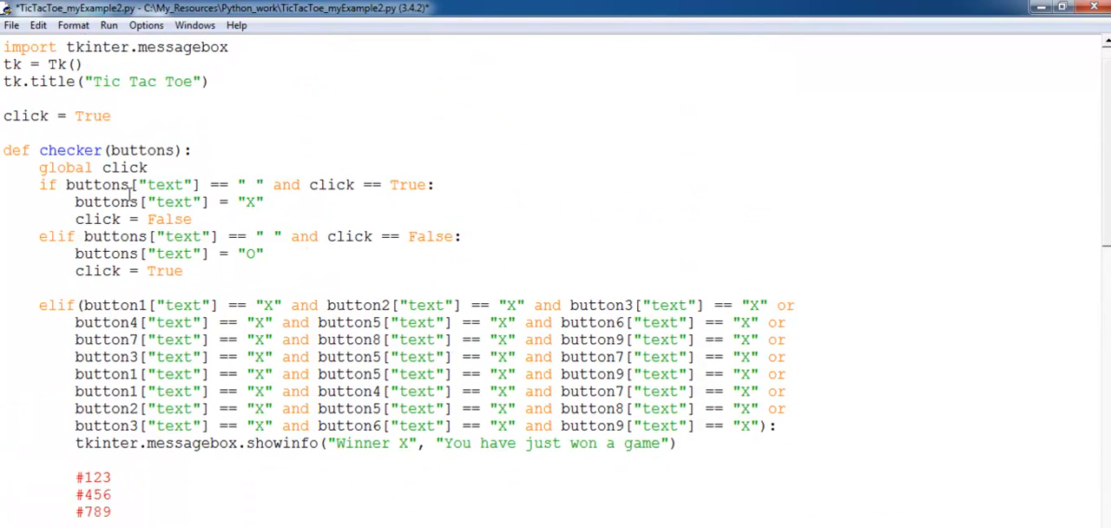
{"action": "scroll", "scroll_direction": "down", "scroll_amount": 3}
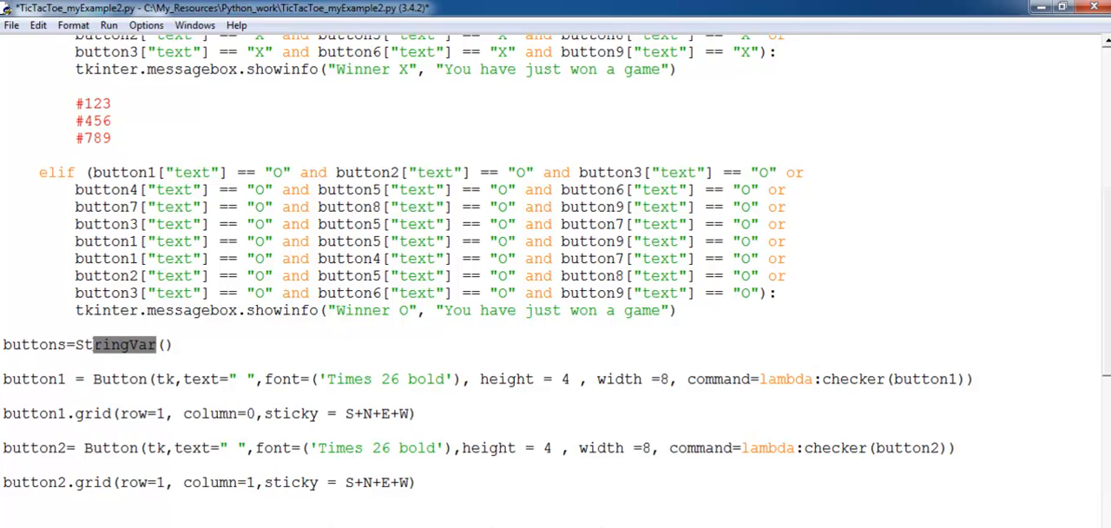
{"action": "scroll", "scroll_direction": "down", "scroll_amount": 3}
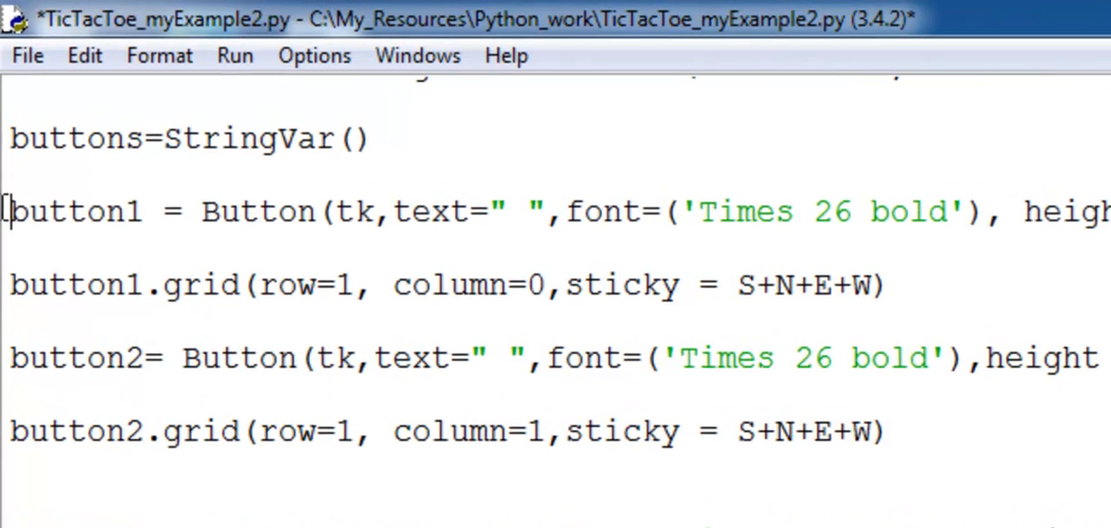
{"action": "left_click_drag", "start_coordinate": [9, 210], "coordinate": [299, 210]}
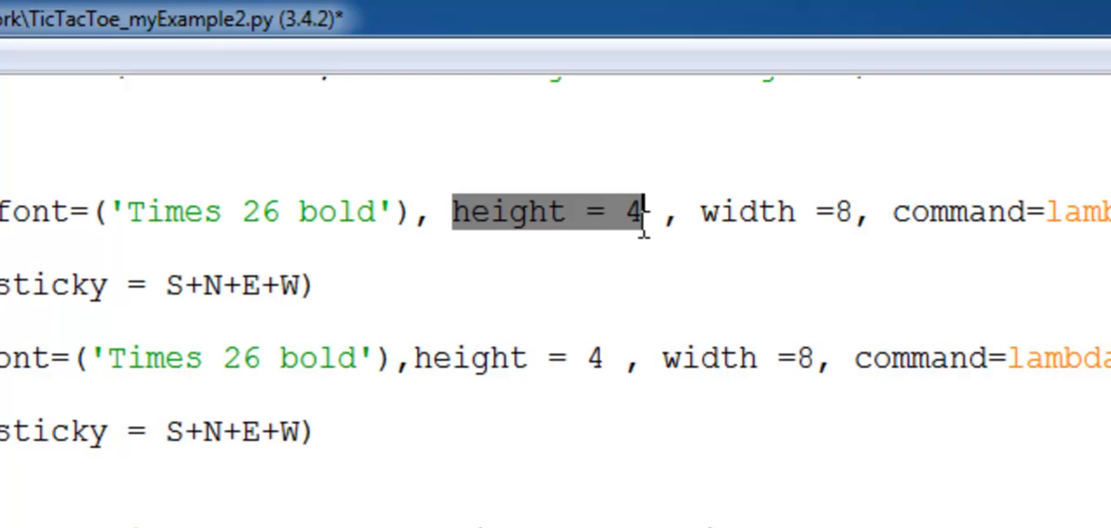
{"action": "left_click_drag", "start_coordinate": [642, 212], "coordinate": [854, 211]}
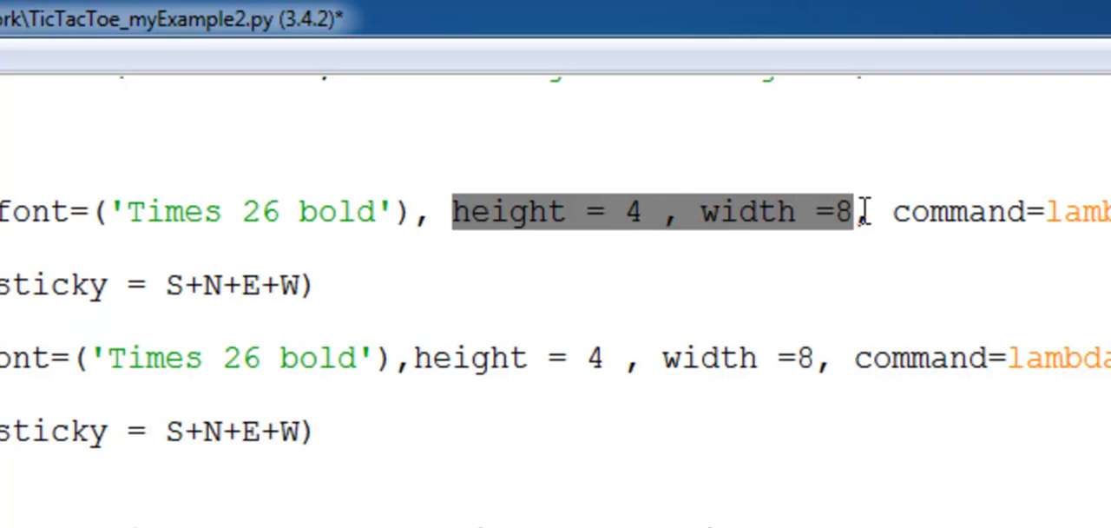
{"action": "mouse_move", "coordinate": [962, 208]}
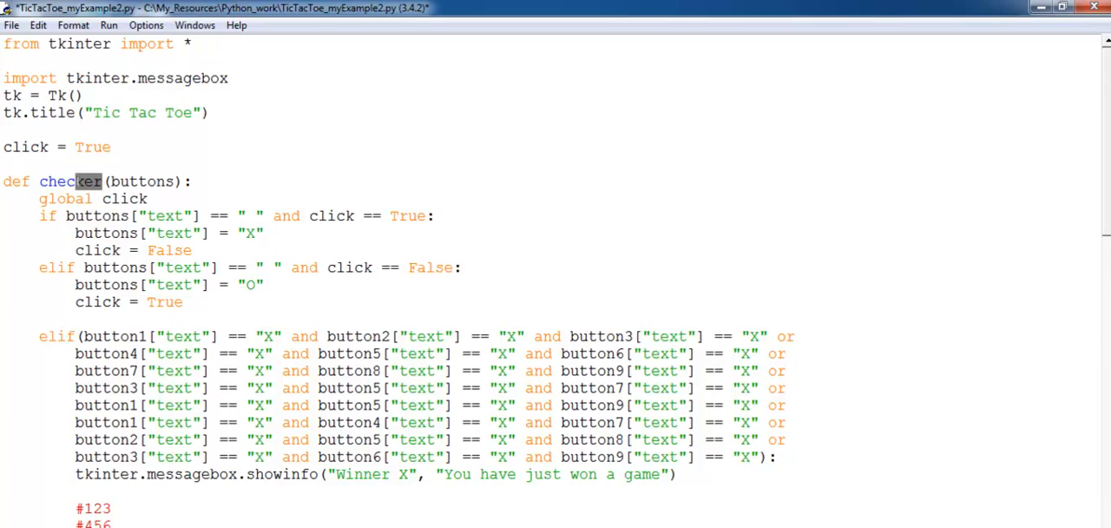
{"action": "scroll", "scroll_direction": "down", "scroll_amount": 3}
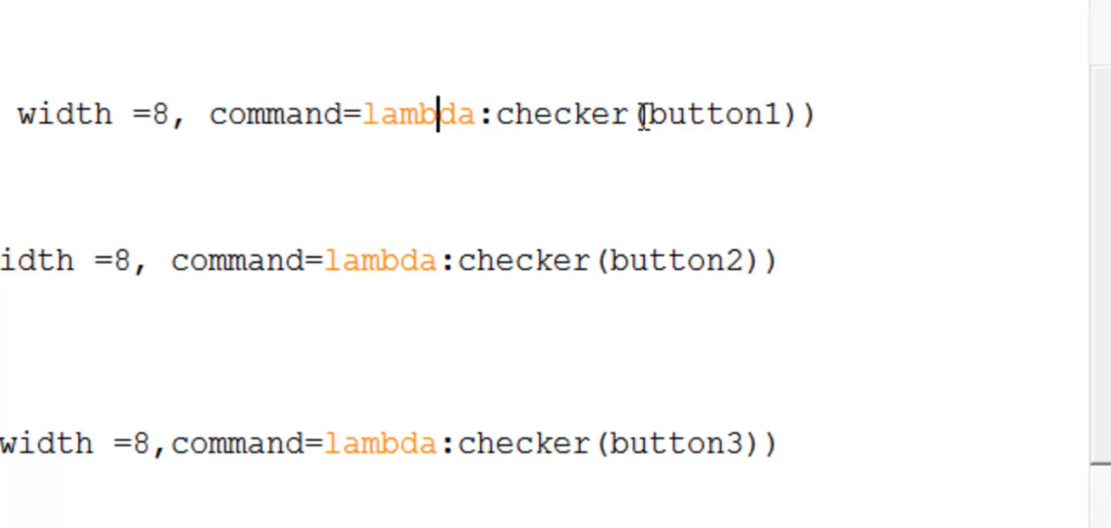
{"action": "double_click", "coordinate": [564, 115]}
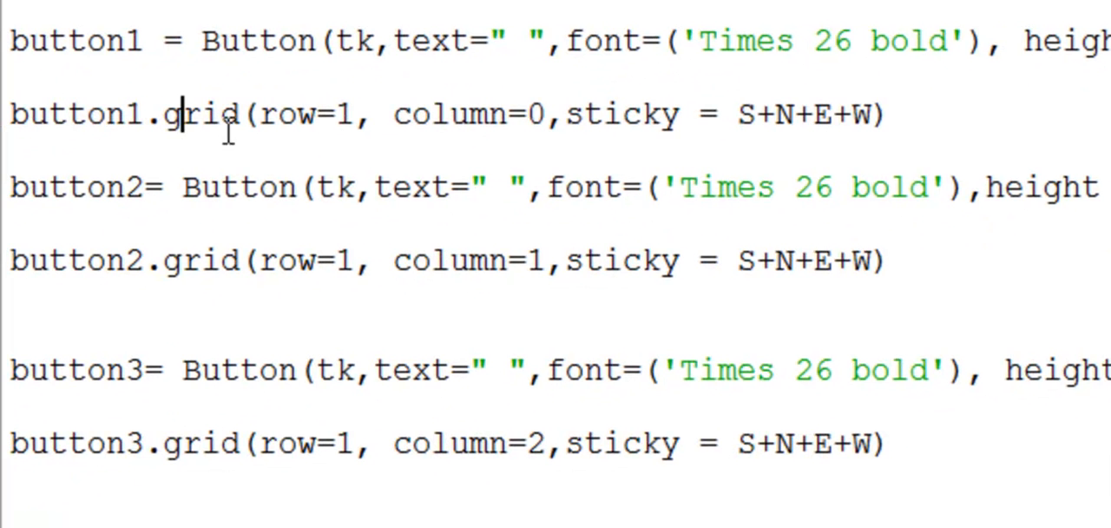
{"action": "double_click", "coordinate": [208, 114]}
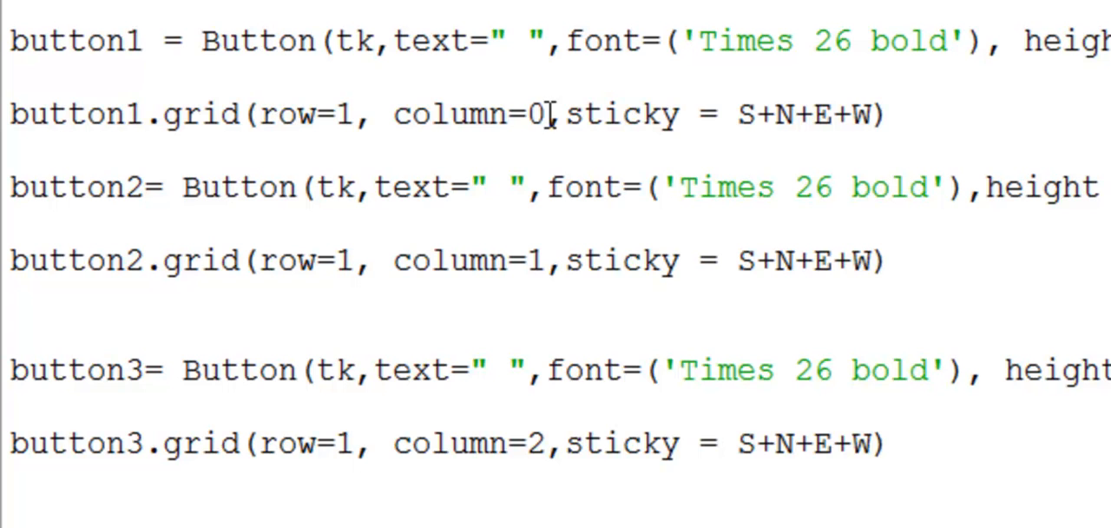
{"action": "left_click_drag", "start_coordinate": [737, 115], "coordinate": [886, 114]}
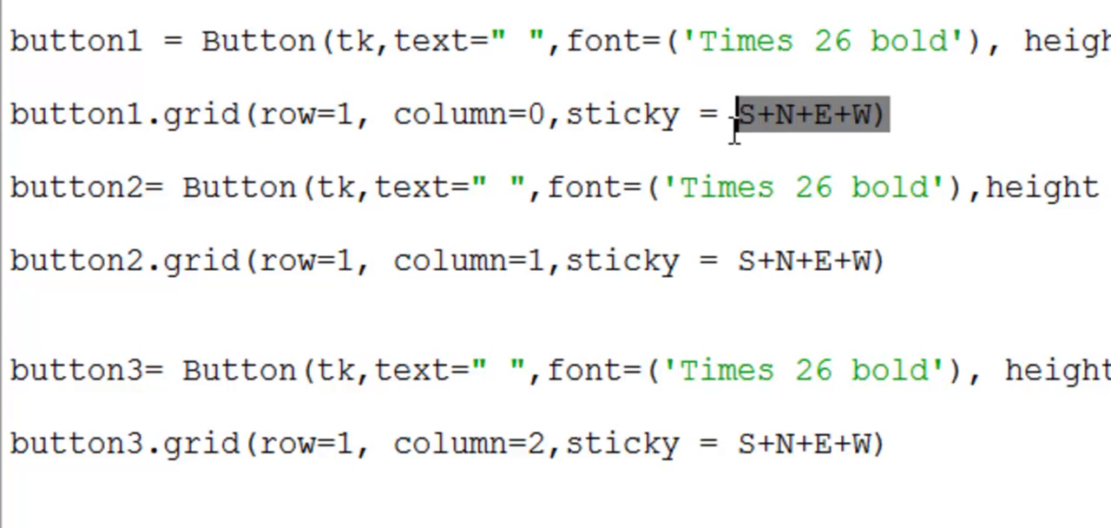
{"action": "mouse_move", "coordinate": [924, 287]}
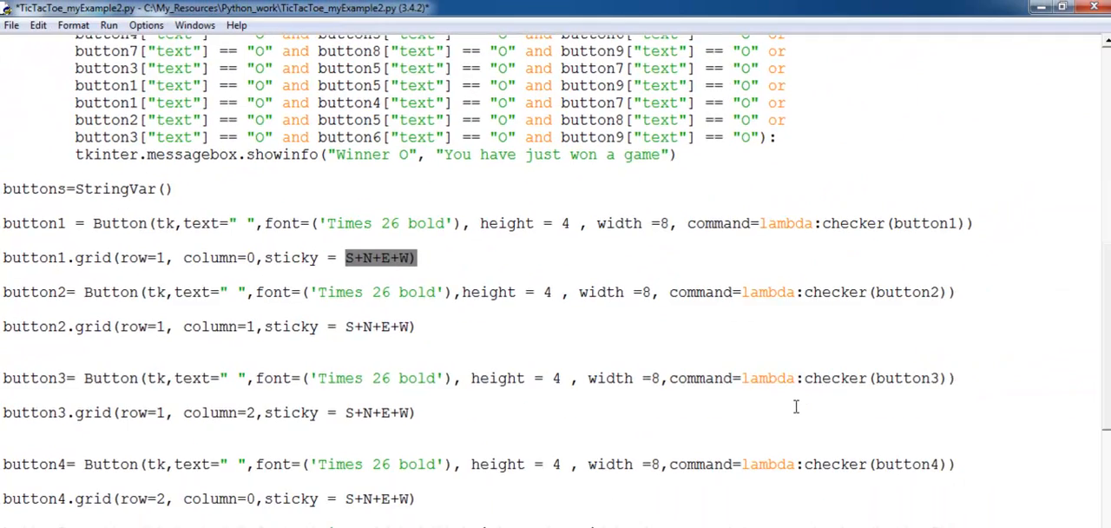
{"action": "scroll", "scroll_direction": "down", "scroll_amount": 3}
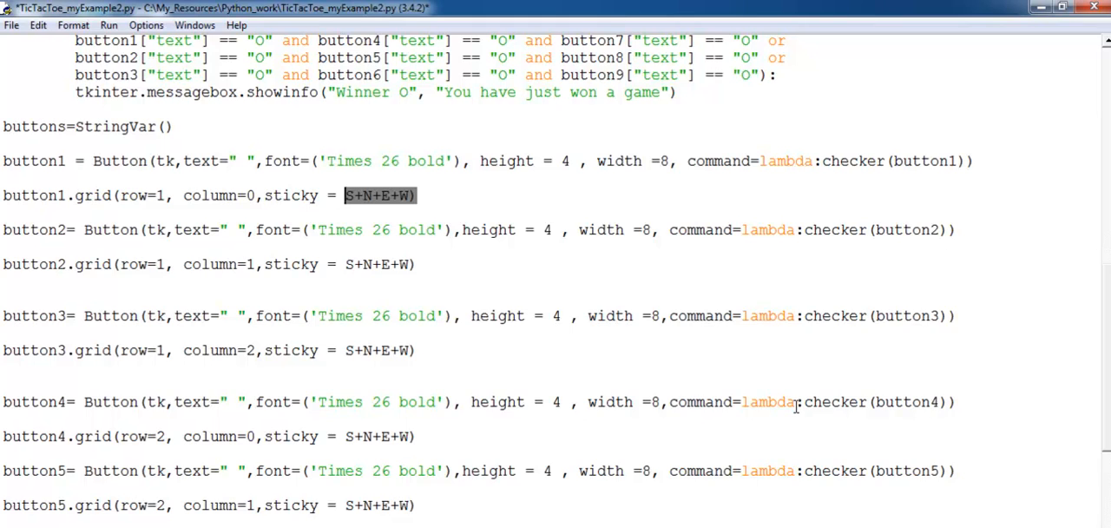
{"action": "scroll", "scroll_direction": "down", "scroll_amount": 3}
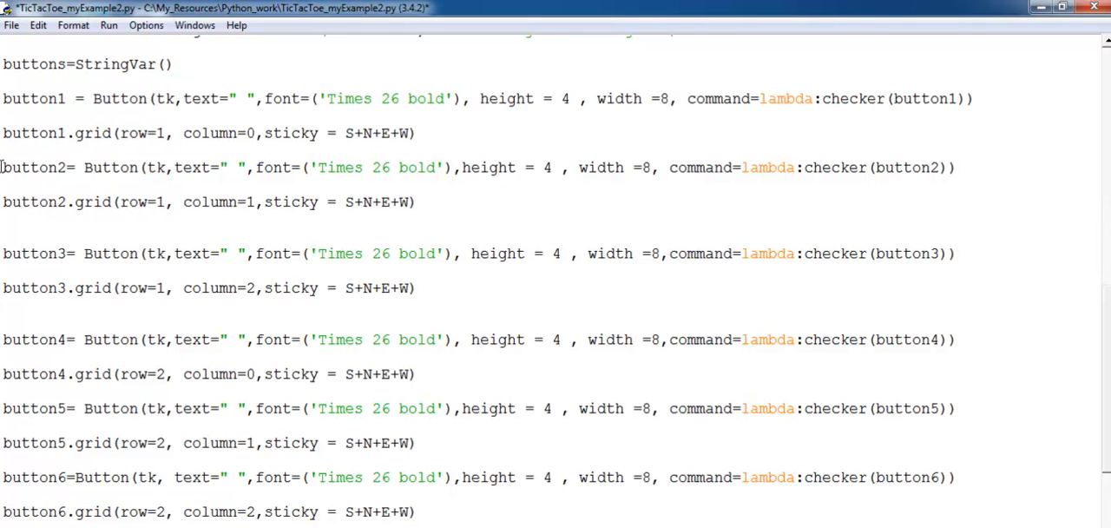
{"action": "left_click_drag", "start_coordinate": [3, 167], "coordinate": [413, 201]}
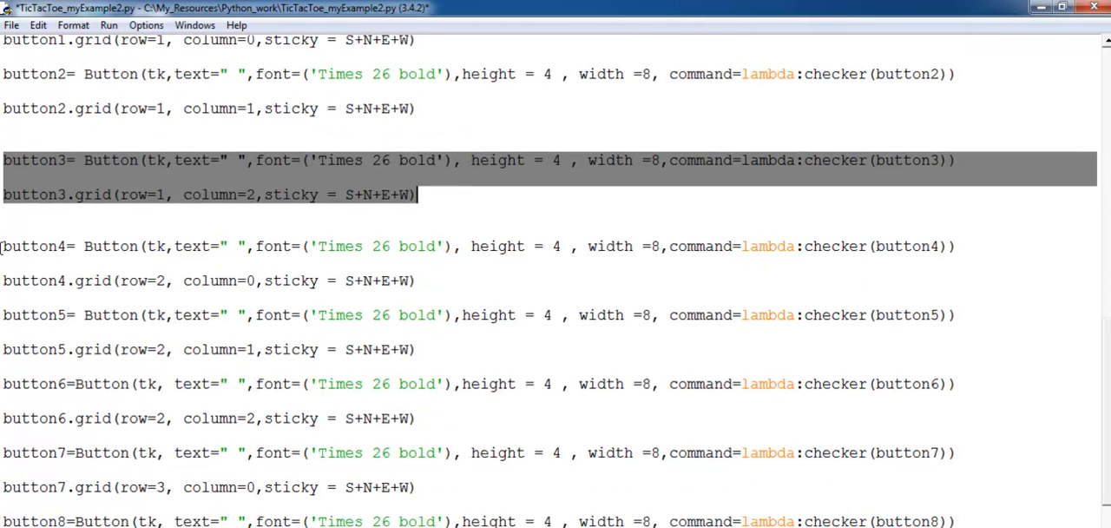
{"action": "scroll", "scroll_direction": "down", "scroll_amount": 3}
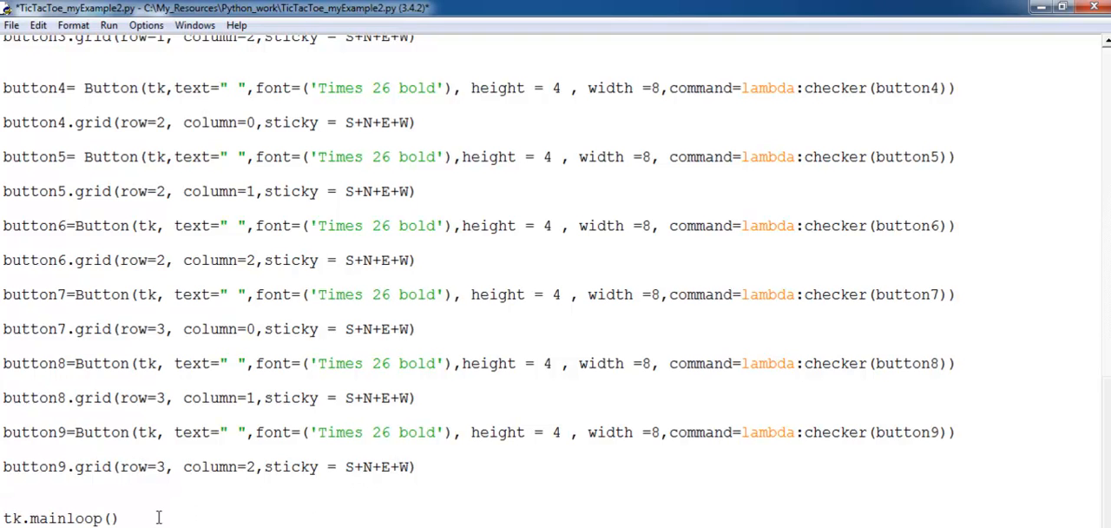
{"action": "left_click", "coordinate": [9, 484]}
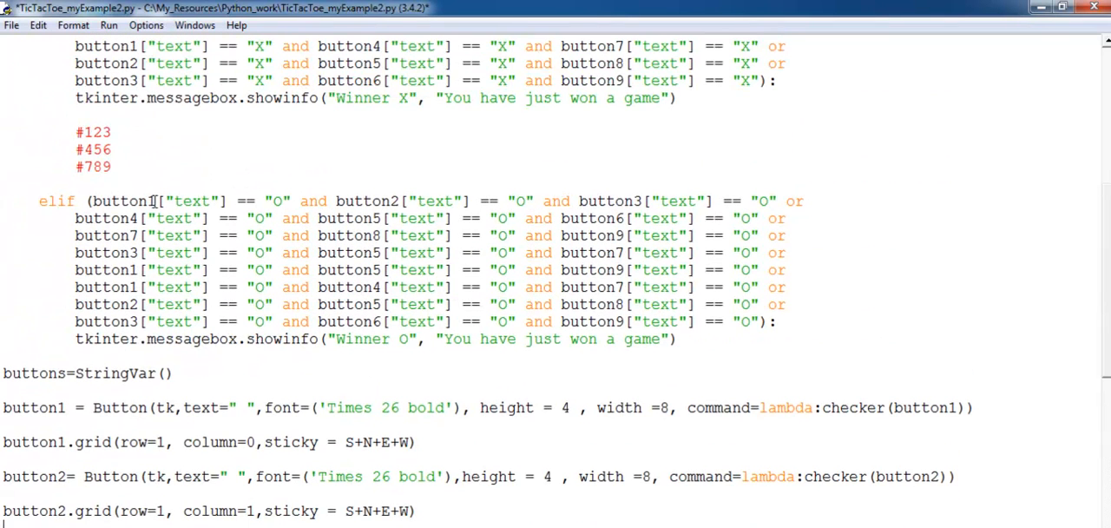
Select and delete the #123, #456, #789 comment lines
{"action": "left_click_drag", "start_coordinate": [77, 132], "coordinate": [122, 166]}
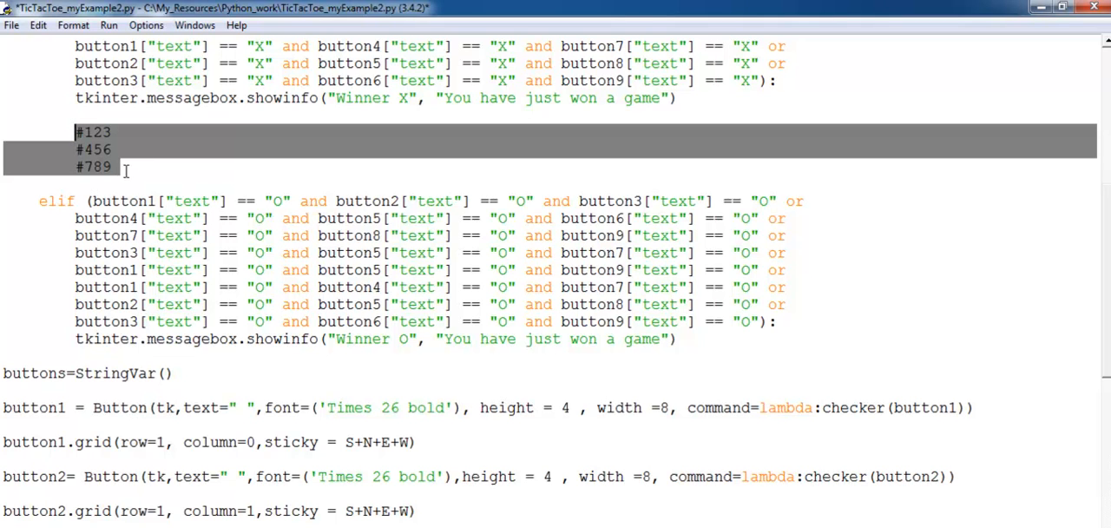
{"action": "key", "text": "Delete"}
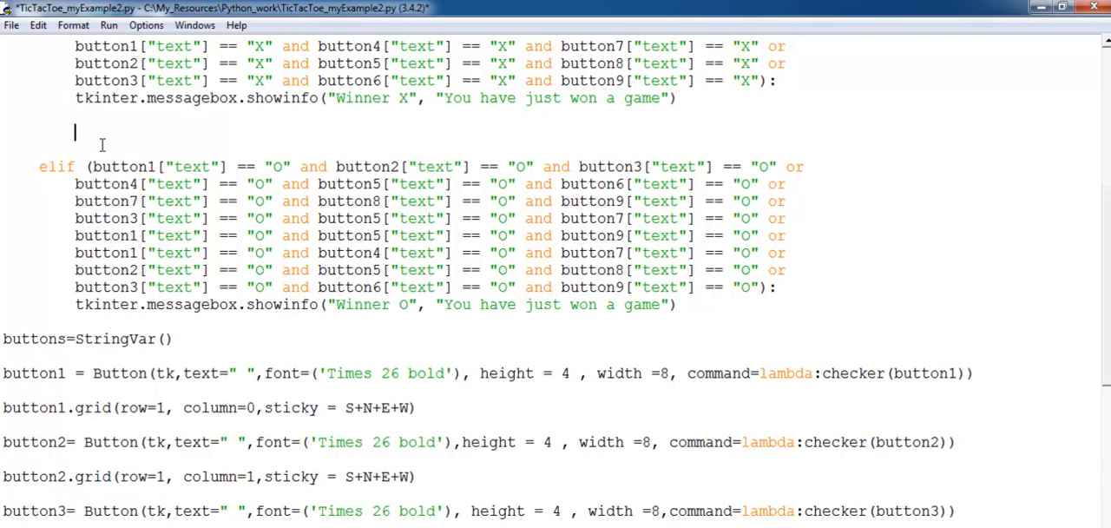
{"action": "mouse_move", "coordinate": [677, 97]}
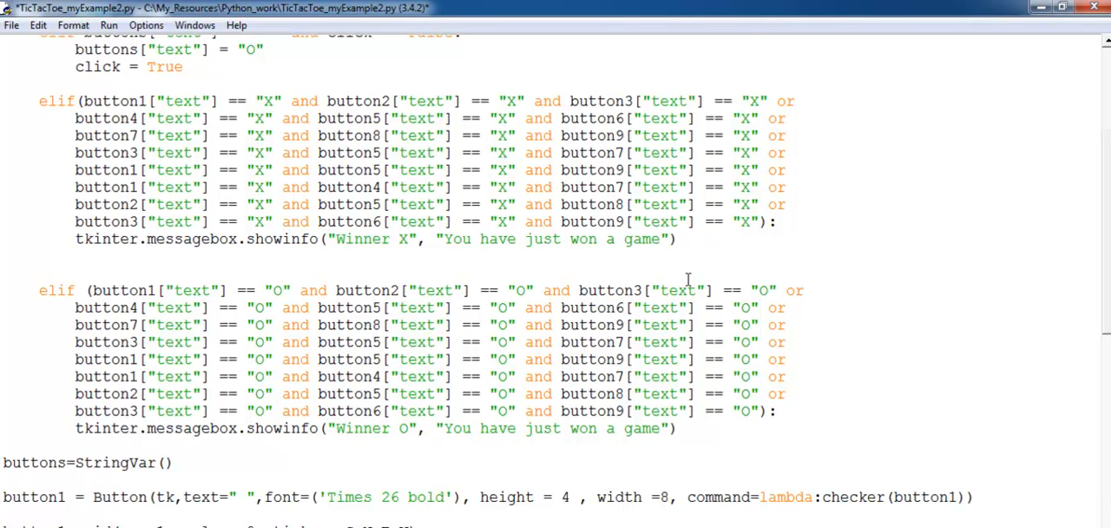
{"action": "mouse_move", "coordinate": [108, 80]}
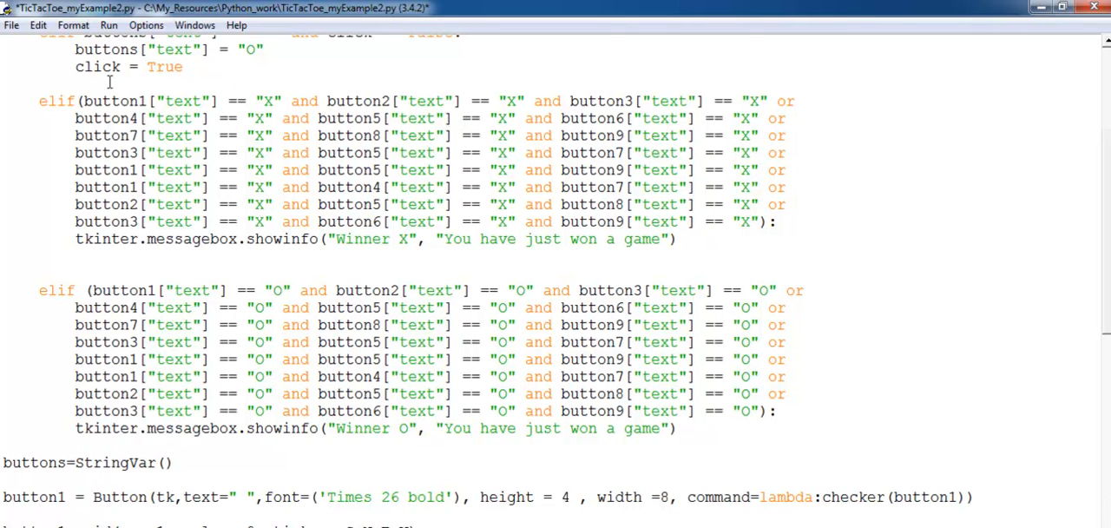
Save the script via the File menu and play moves until O wins the diagonal
{"action": "left_click", "coordinate": [12, 25]}
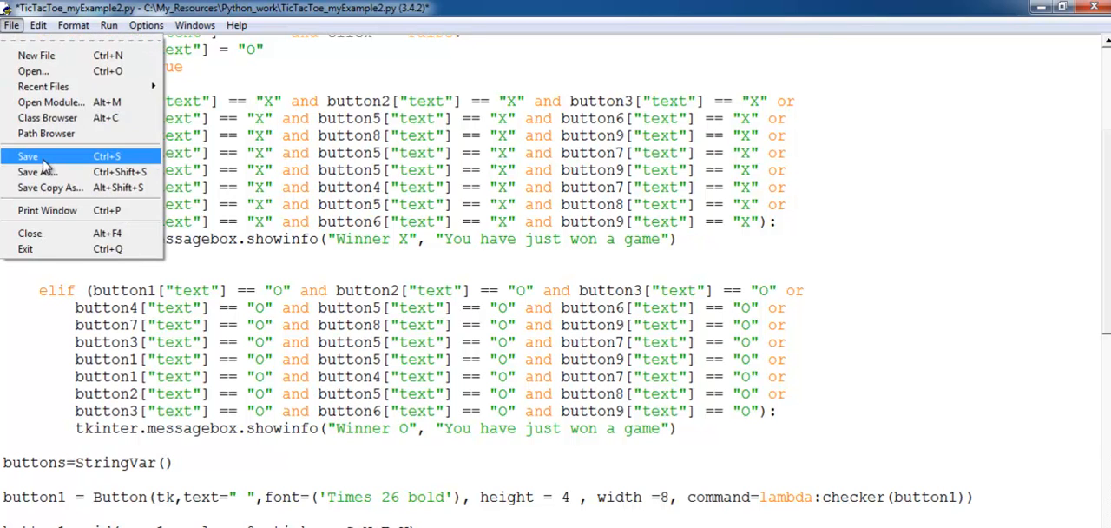
{"action": "left_click", "coordinate": [28, 156]}
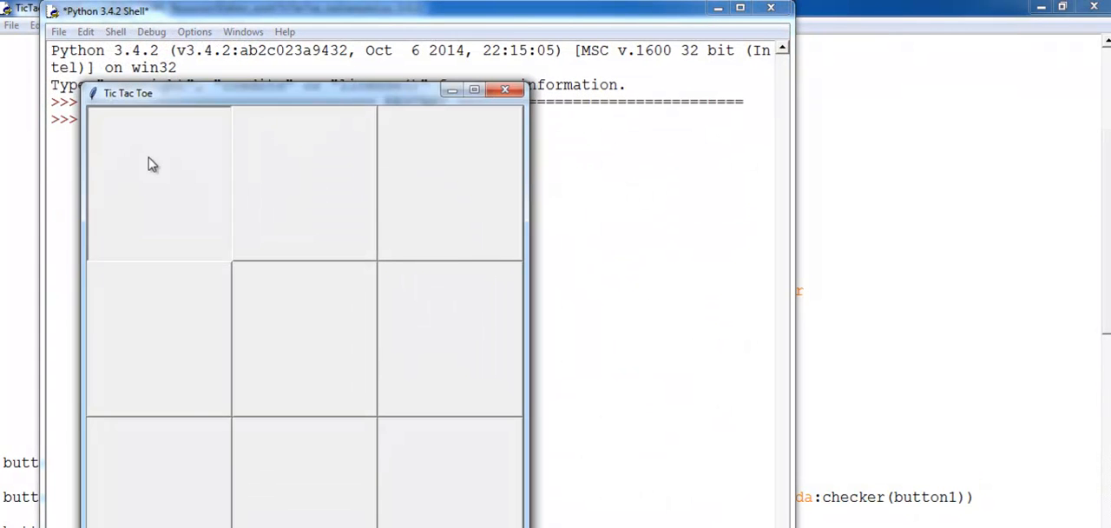
{"action": "left_click", "coordinate": [160, 183]}
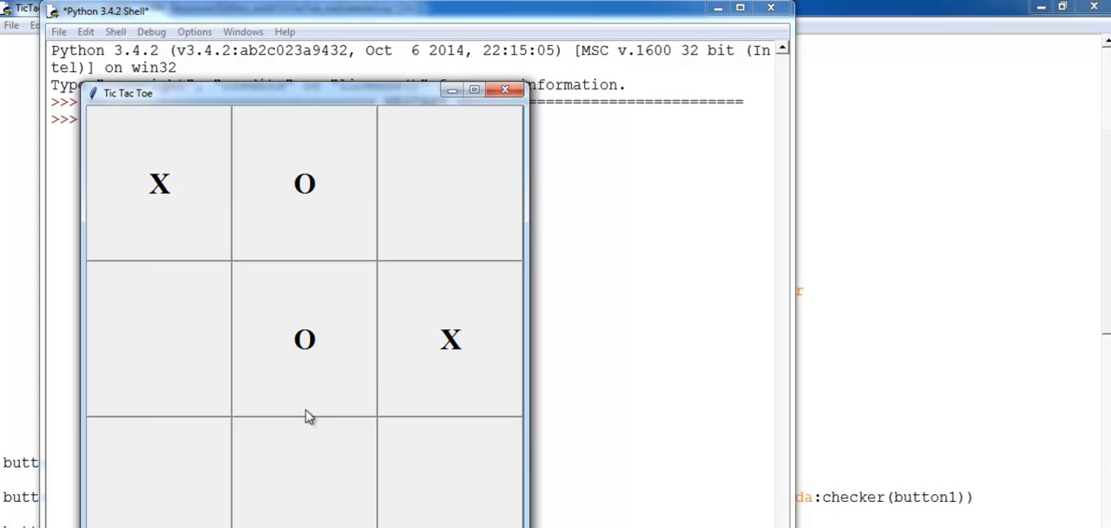
{"action": "left_click", "coordinate": [304, 494]}
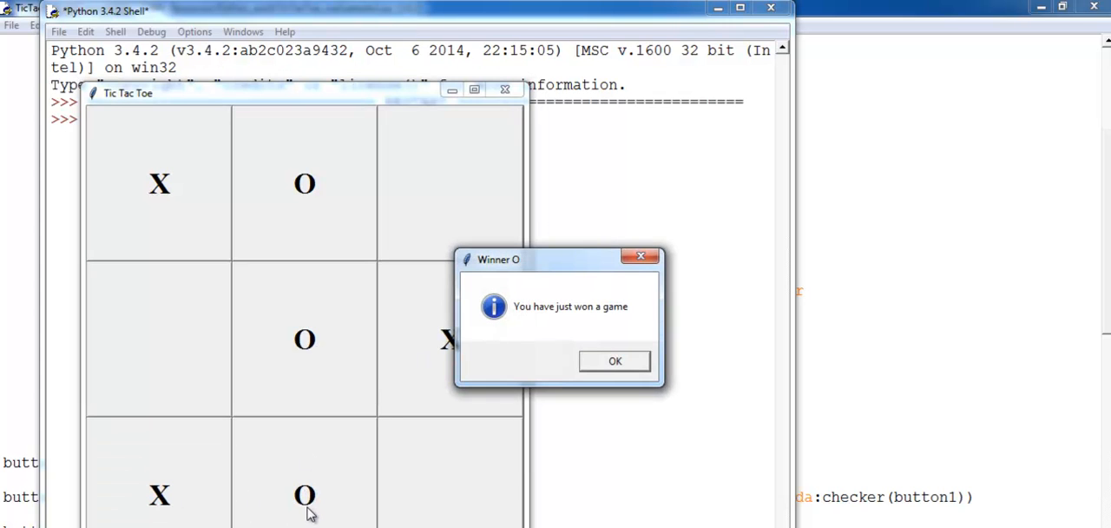
{"action": "mouse_move", "coordinate": [468, 250]}
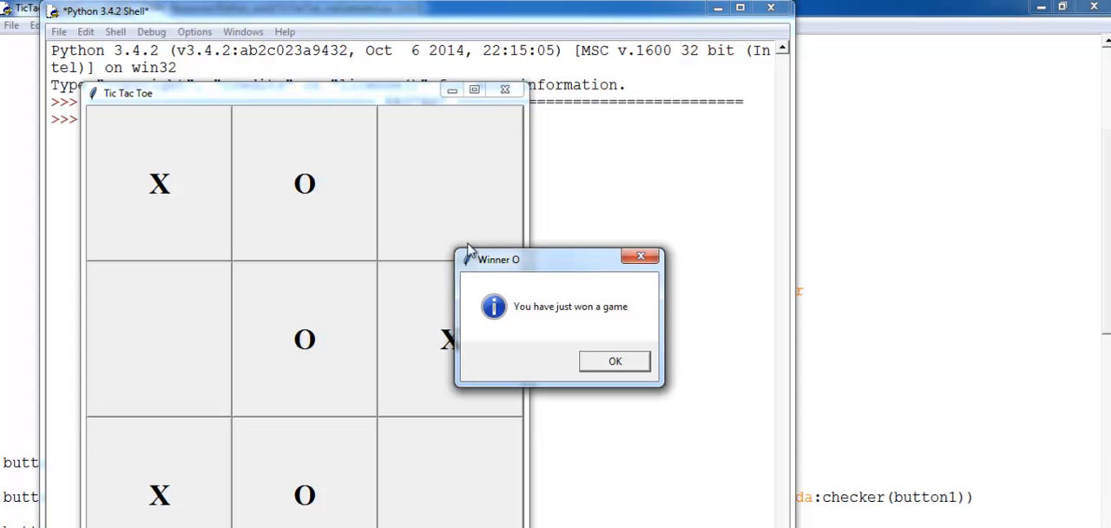
{"action": "mouse_move", "coordinate": [540, 313]}
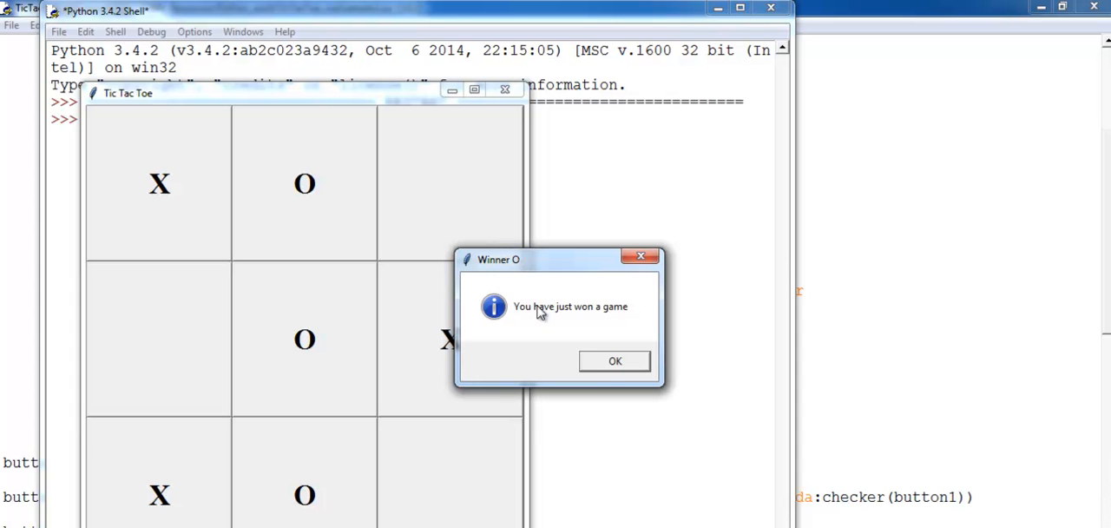
Dismiss the 'Winner O' box and close the game and Shell windows
{"action": "left_click", "coordinate": [615, 361]}
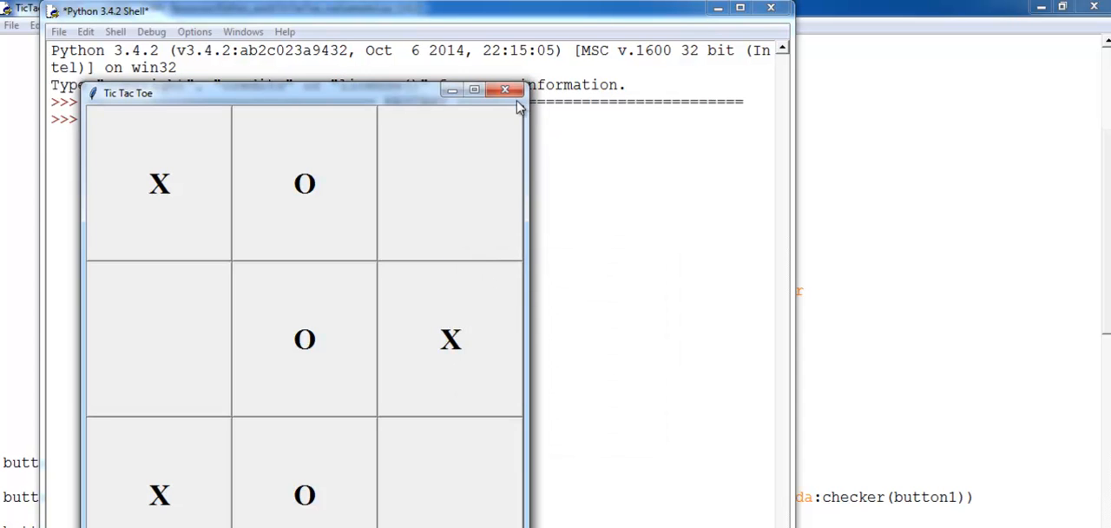
{"action": "left_click", "coordinate": [507, 90]}
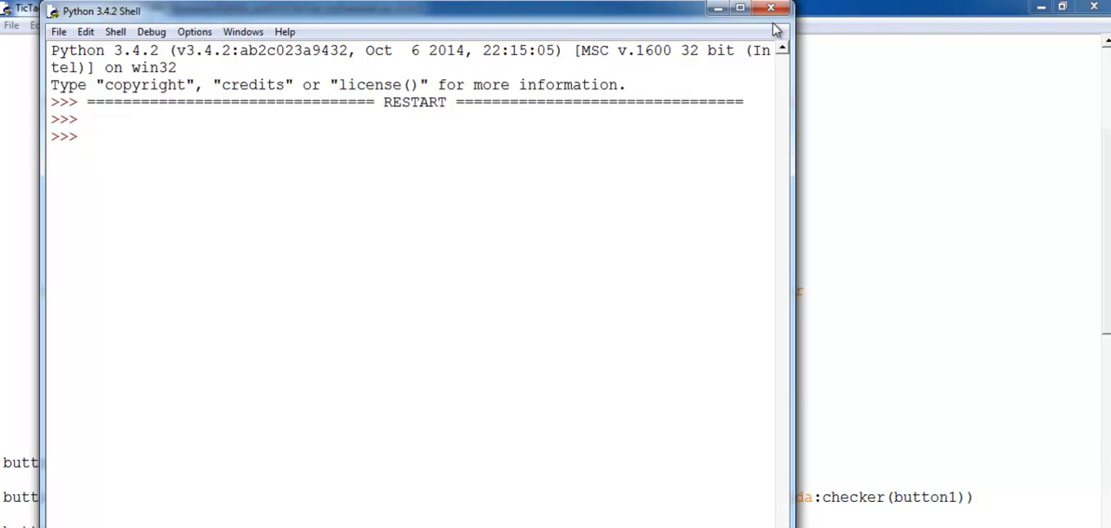
{"action": "left_click", "coordinate": [107, 24]}
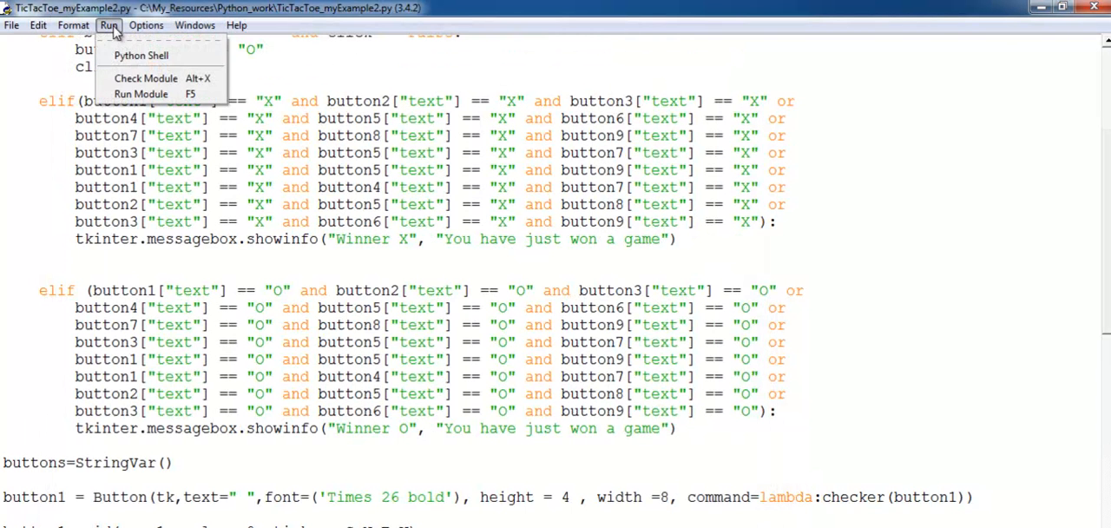
Rerun the script and fill the top row with X to win
{"action": "left_click", "coordinate": [140, 94]}
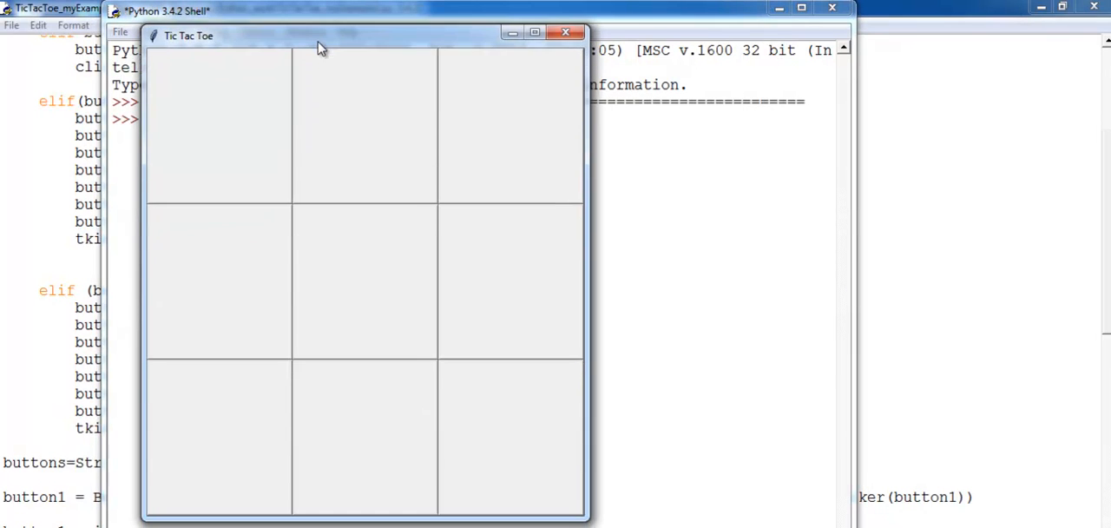
{"action": "left_click", "coordinate": [219, 121]}
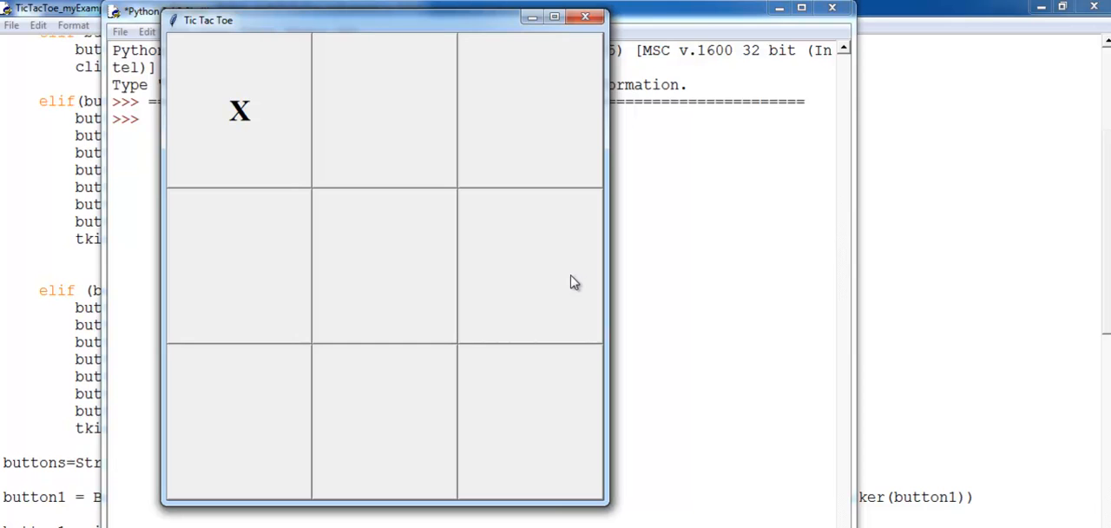
{"action": "left_click", "coordinate": [385, 111]}
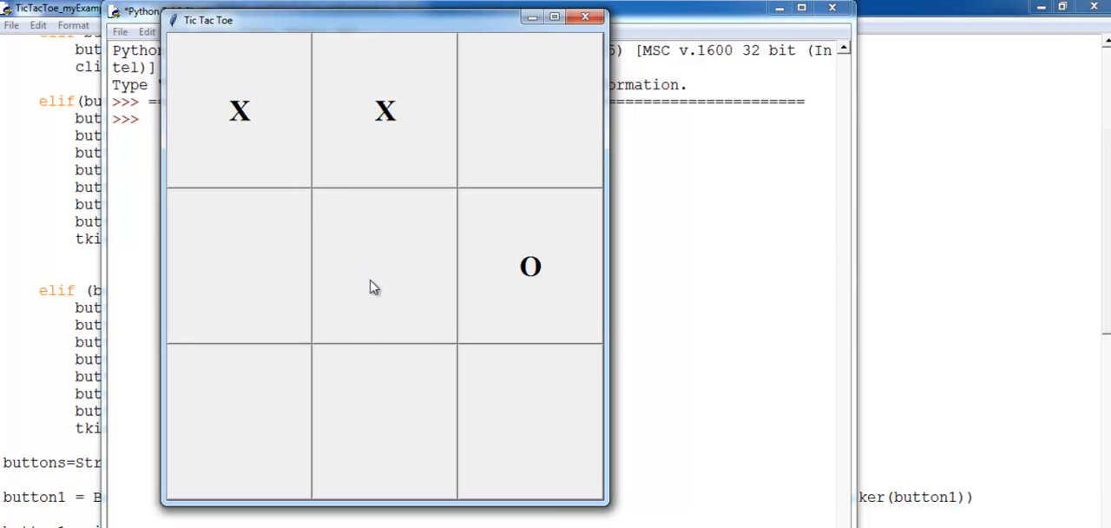
{"action": "left_click", "coordinate": [531, 111]}
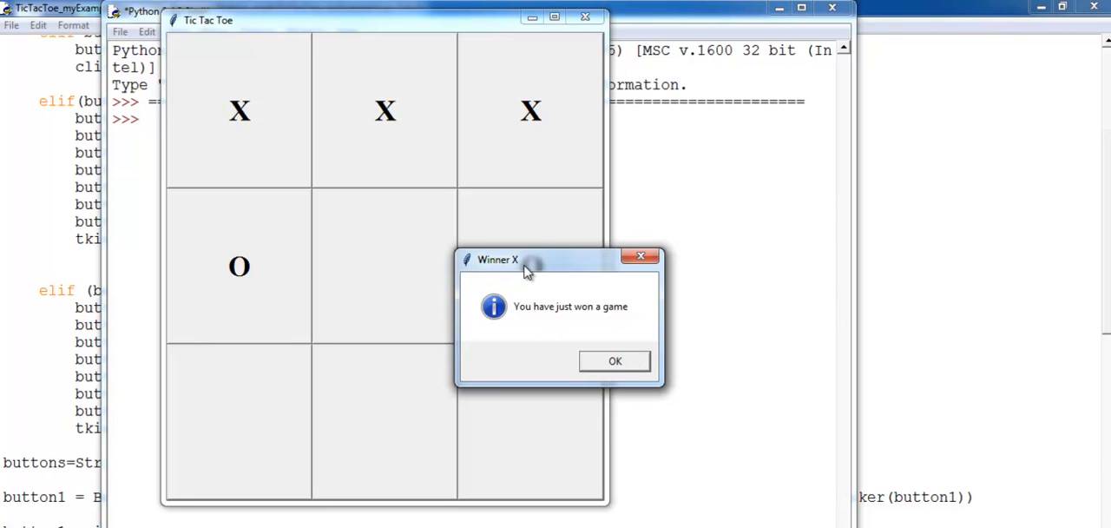
{"action": "mouse_move", "coordinate": [519, 276]}
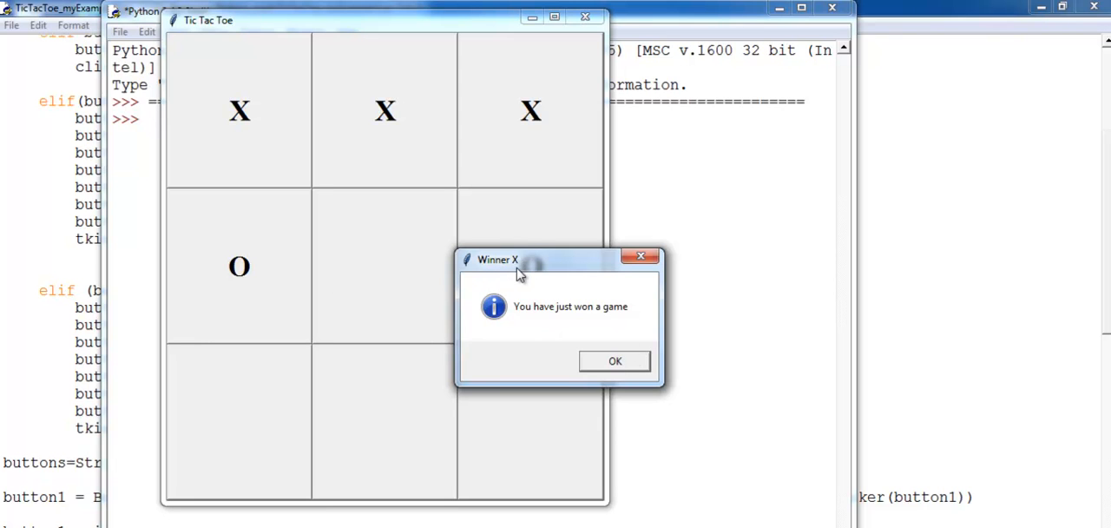
{"action": "mouse_move", "coordinate": [669, 302]}
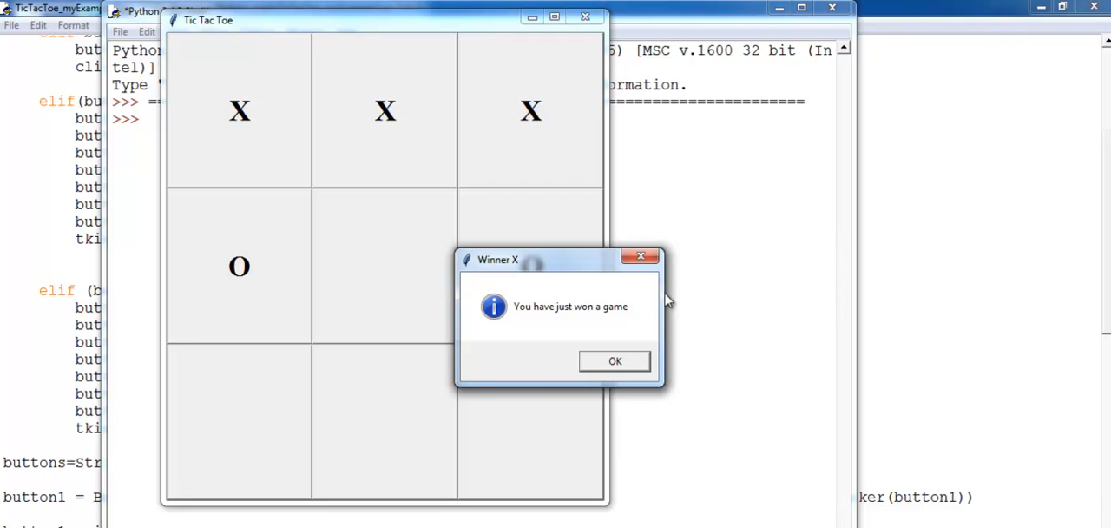
Dismiss the 'Winner X' box and close the finished game window
{"action": "left_click", "coordinate": [614, 361]}
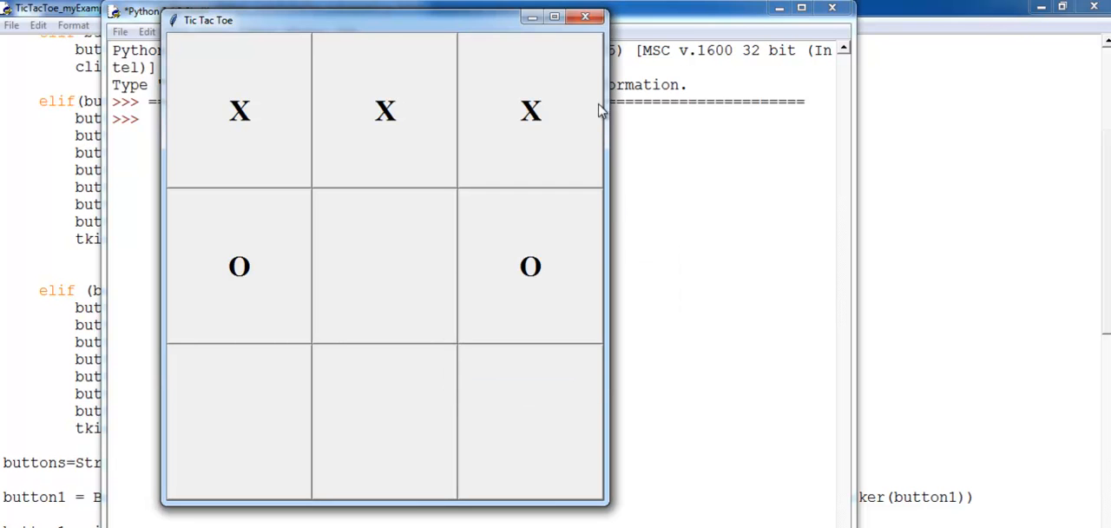
{"action": "left_click", "coordinate": [587, 18]}
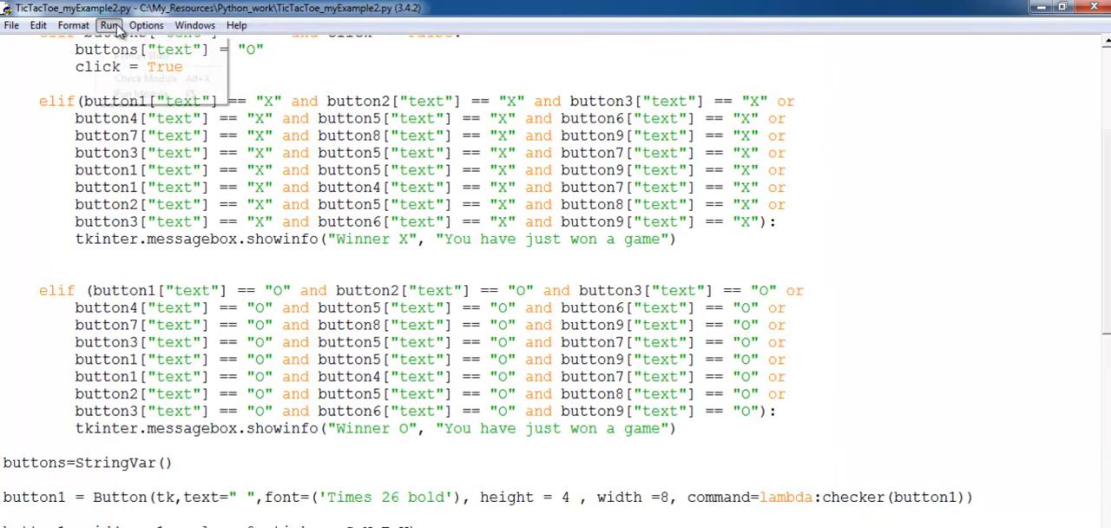
Run the module, play O top-middle, X top-right and centre until X wins, then dismiss 'Winner X'
{"action": "left_click", "coordinate": [110, 24]}
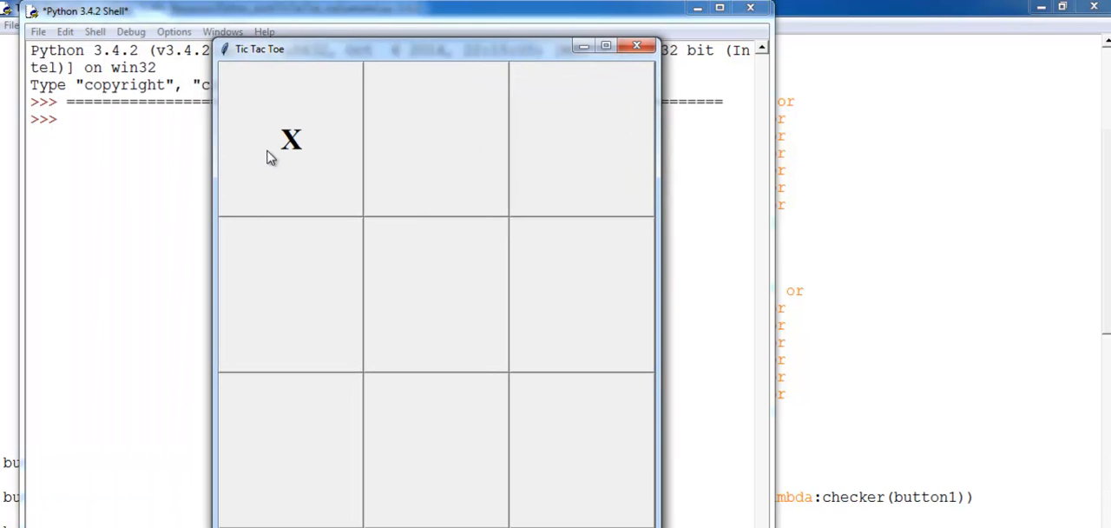
{"action": "left_click", "coordinate": [436, 139]}
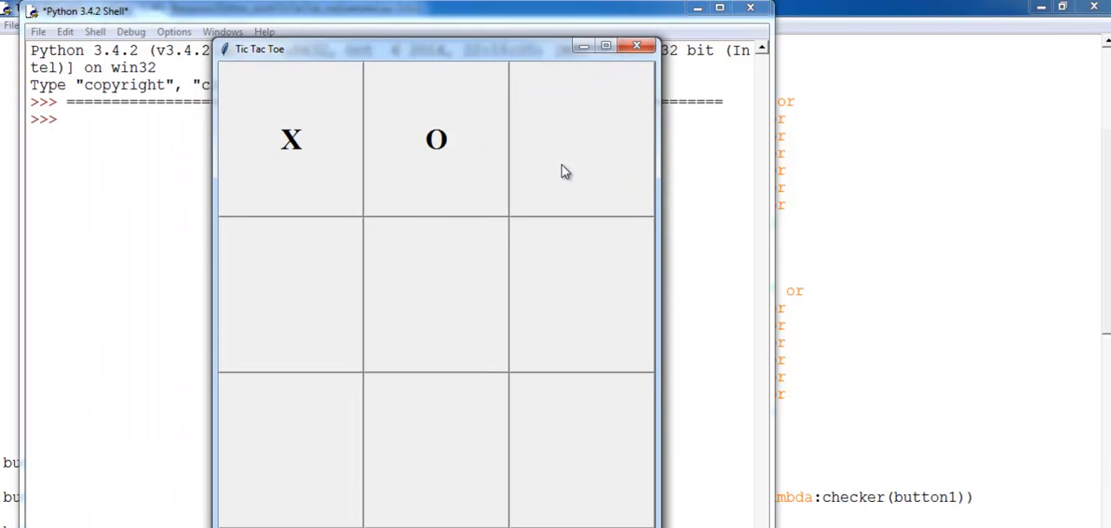
{"action": "left_click", "coordinate": [580, 139]}
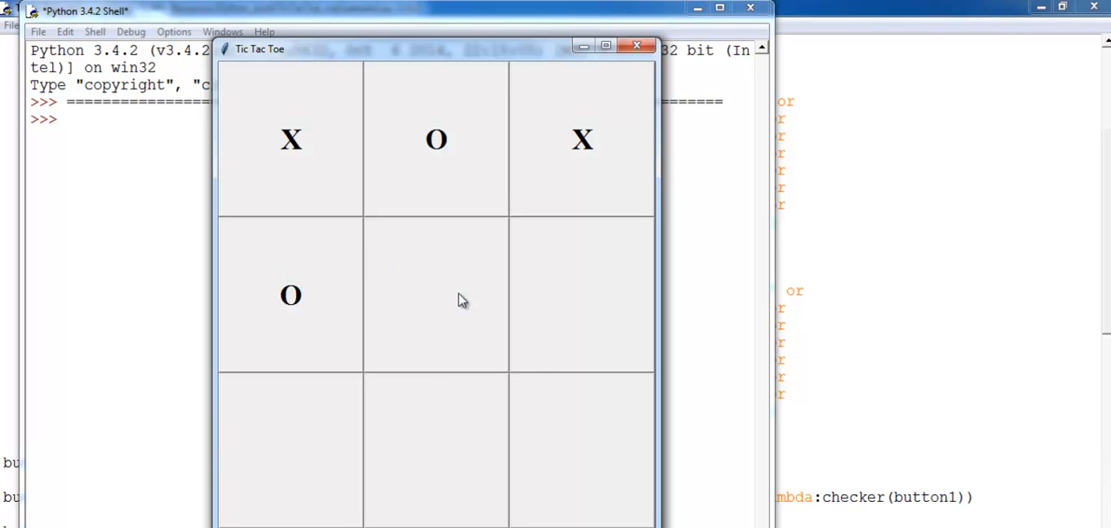
{"action": "left_click", "coordinate": [437, 295]}
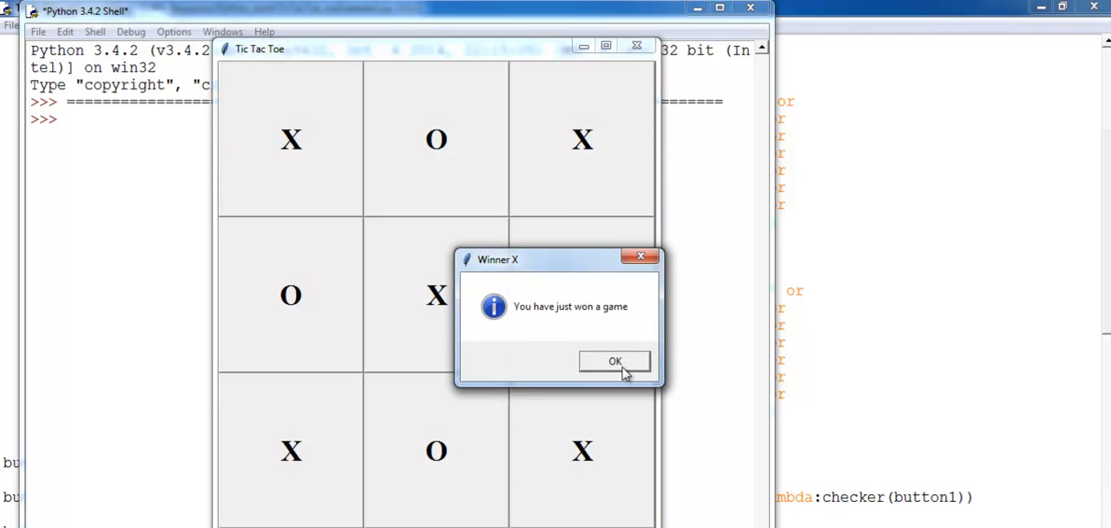
{"action": "left_click", "coordinate": [615, 361]}
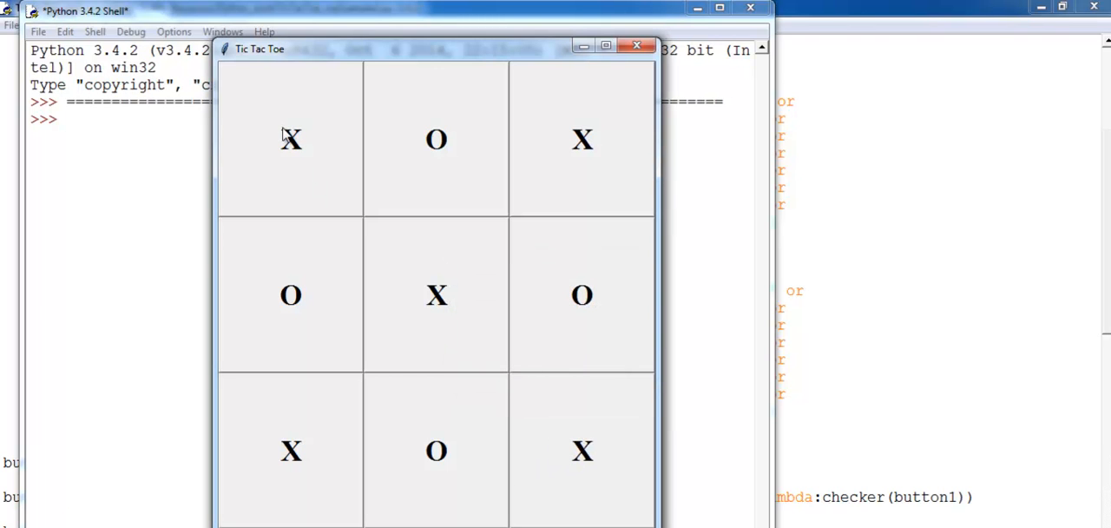
{"action": "mouse_move", "coordinate": [250, 177]}
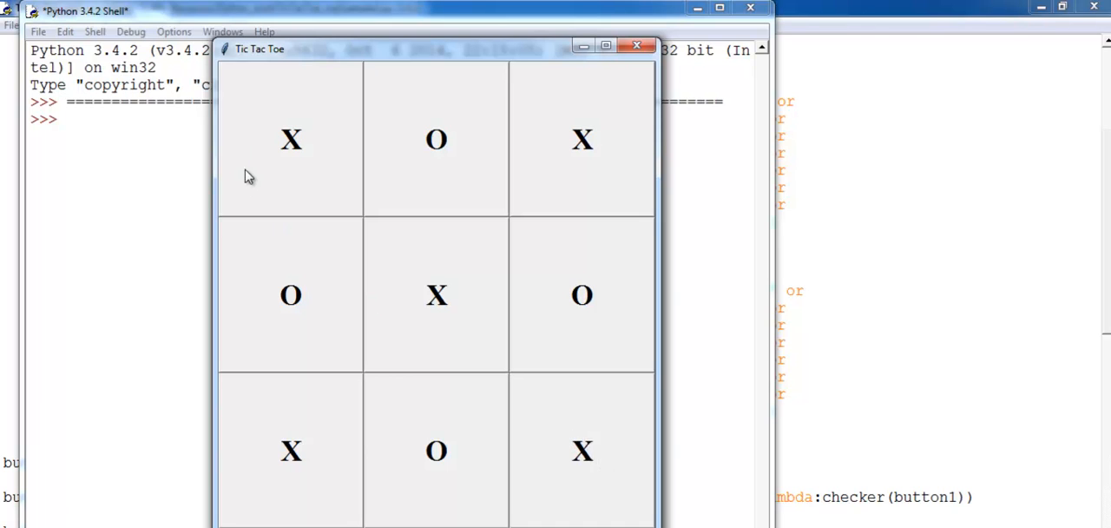
{"action": "mouse_move", "coordinate": [458, 440]}
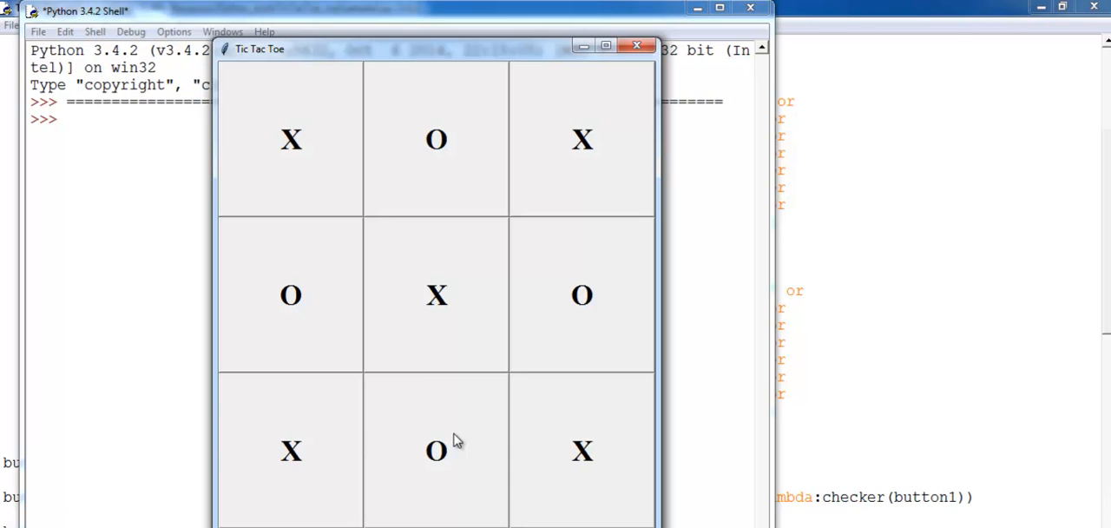
{"action": "mouse_move", "coordinate": [425, 125]}
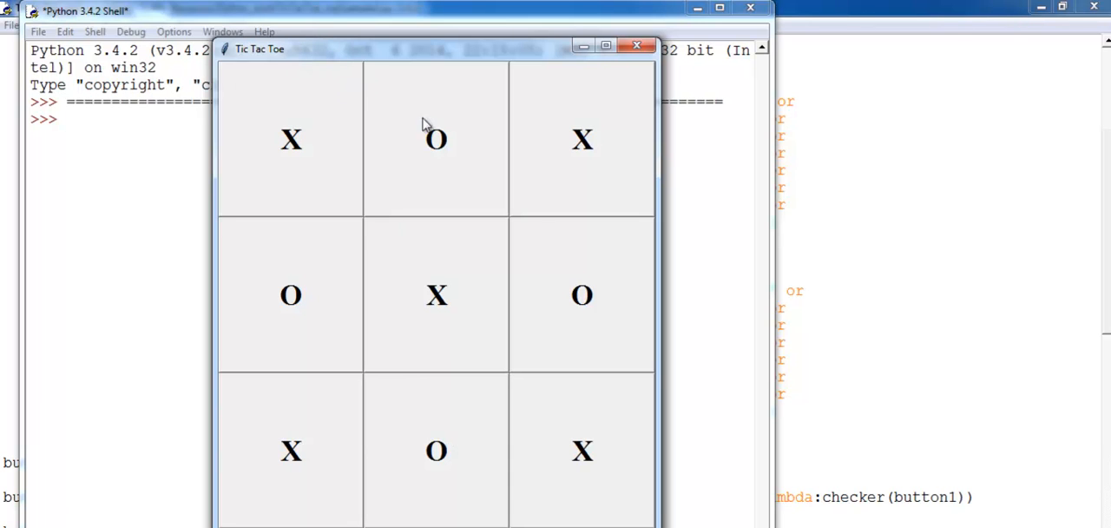
{"action": "mouse_move", "coordinate": [378, 319]}
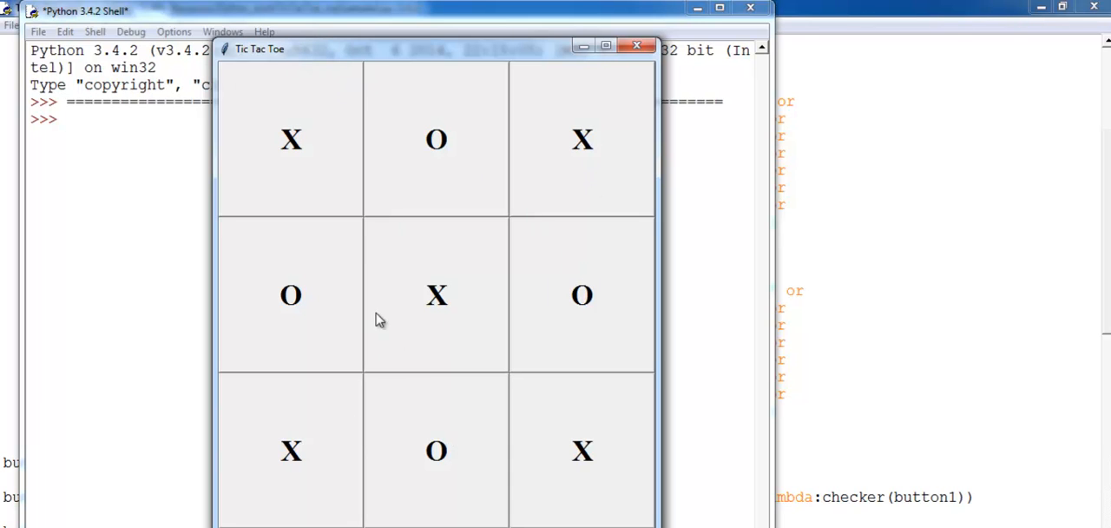
{"action": "mouse_move", "coordinate": [538, 375]}
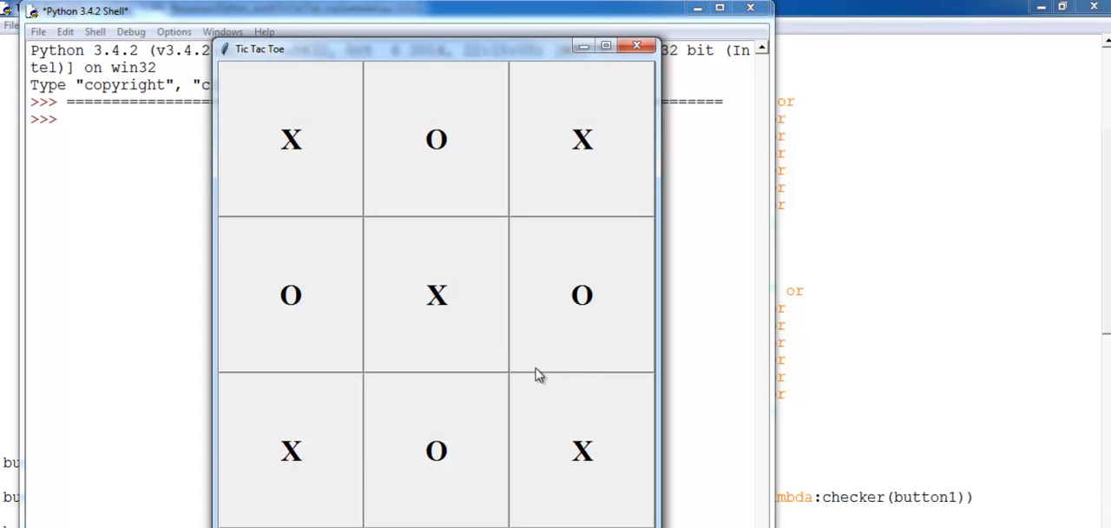
{"action": "mouse_move", "coordinate": [413, 51]}
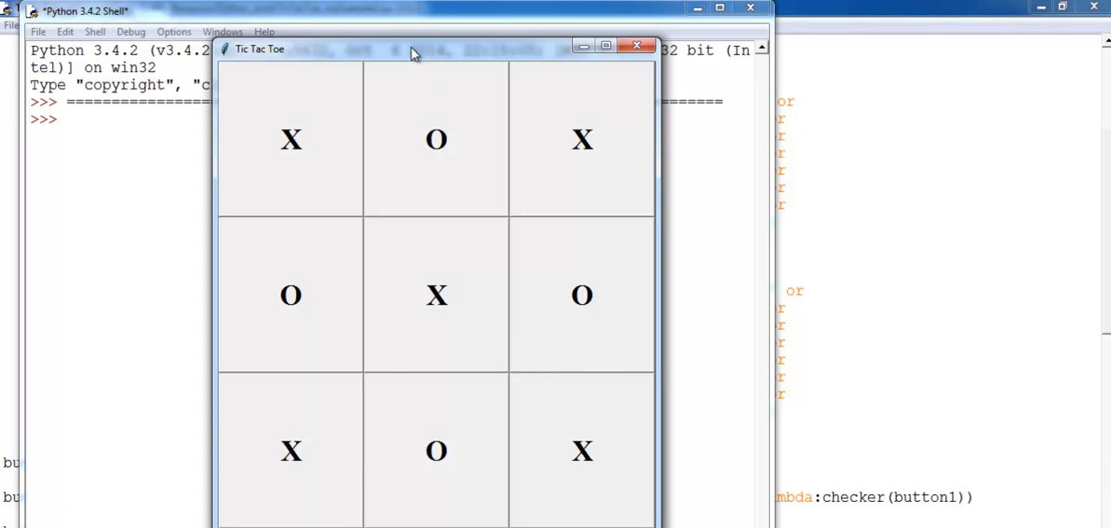
{"action": "mouse_move", "coordinate": [519, 62]}
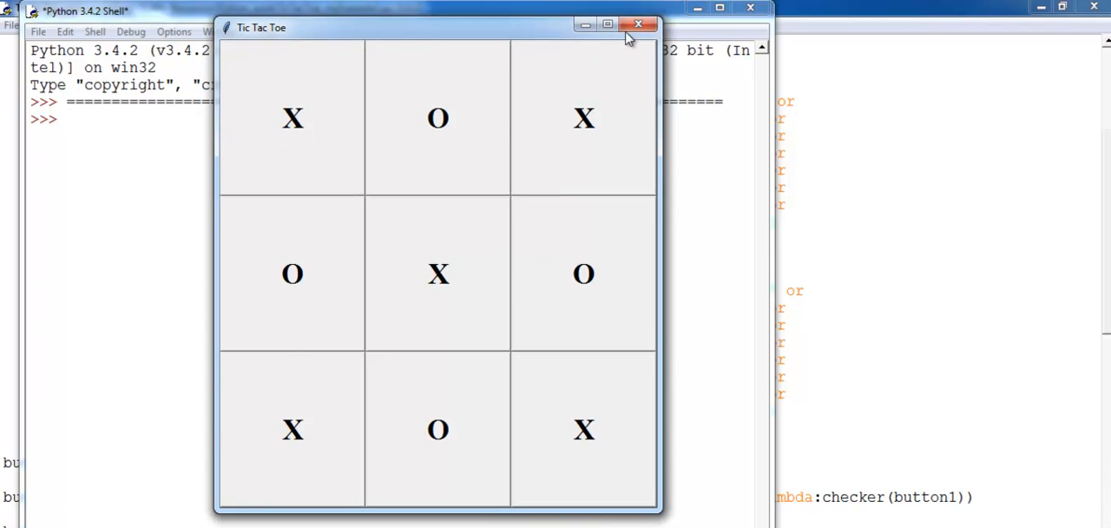
Close the game window and scroll the script down to tk.mainloop()
{"action": "left_click", "coordinate": [639, 24]}
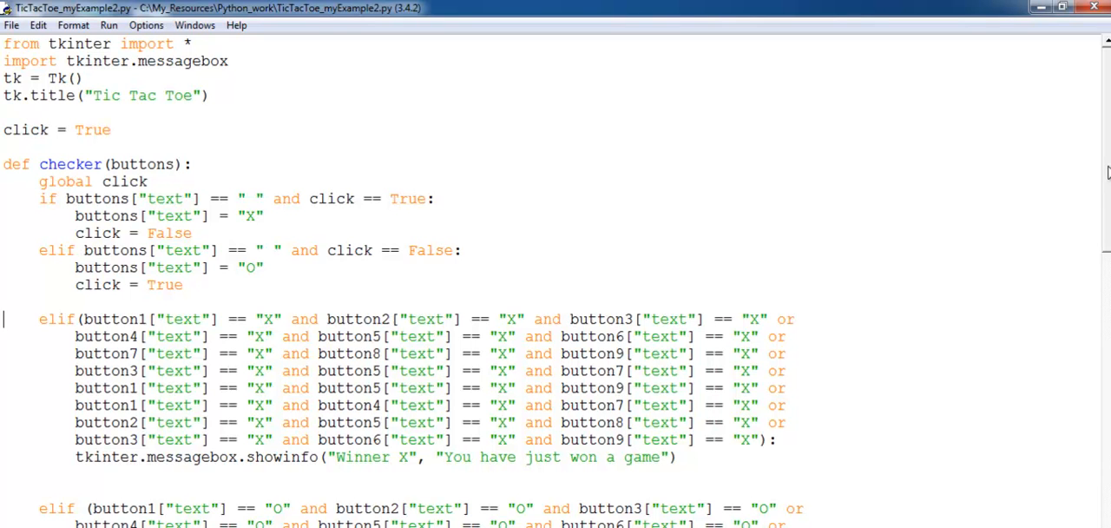
{"action": "mouse_move", "coordinate": [208, 309]}
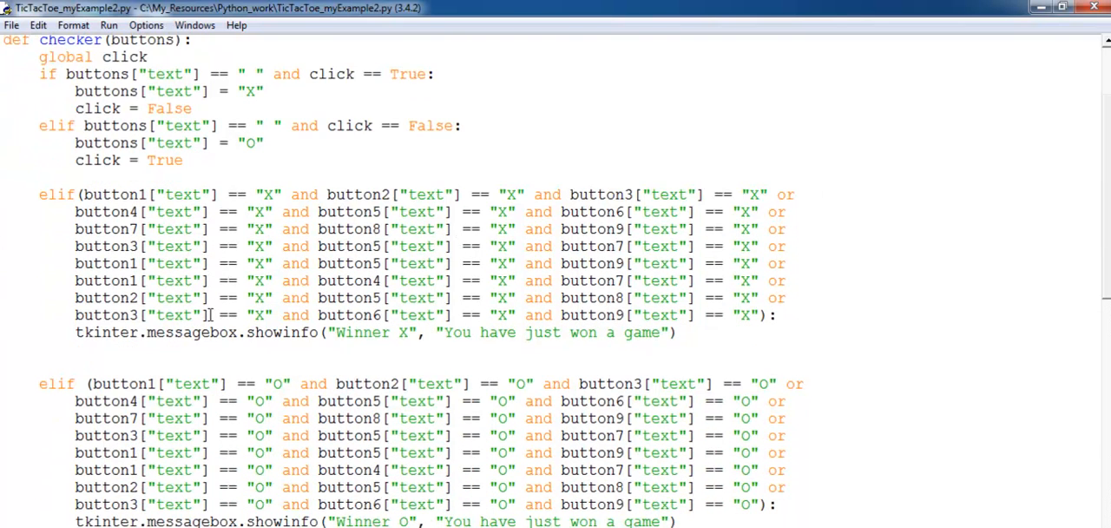
{"action": "scroll", "scroll_direction": "down", "scroll_amount": 3}
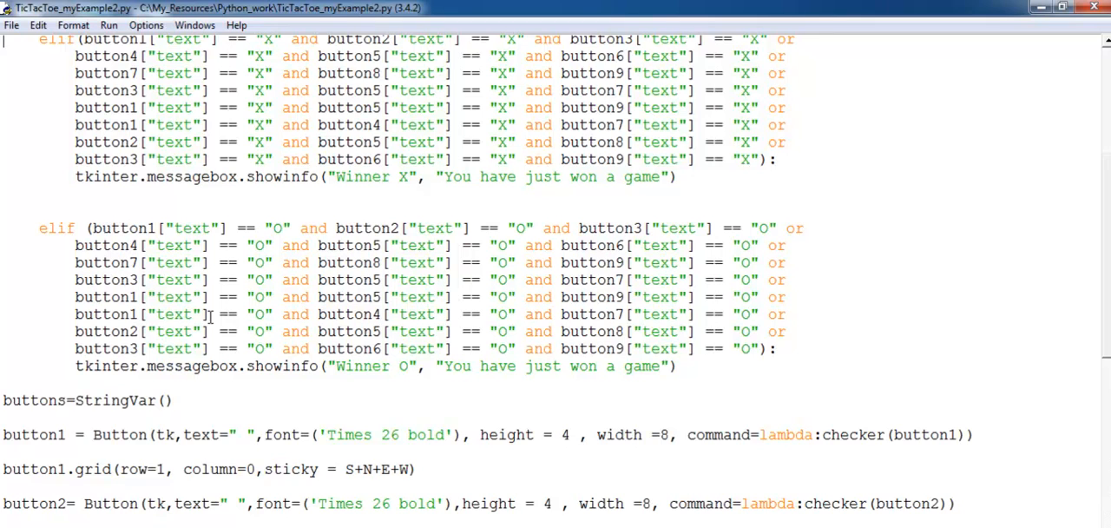
{"action": "scroll", "scroll_direction": "down", "scroll_amount": 3}
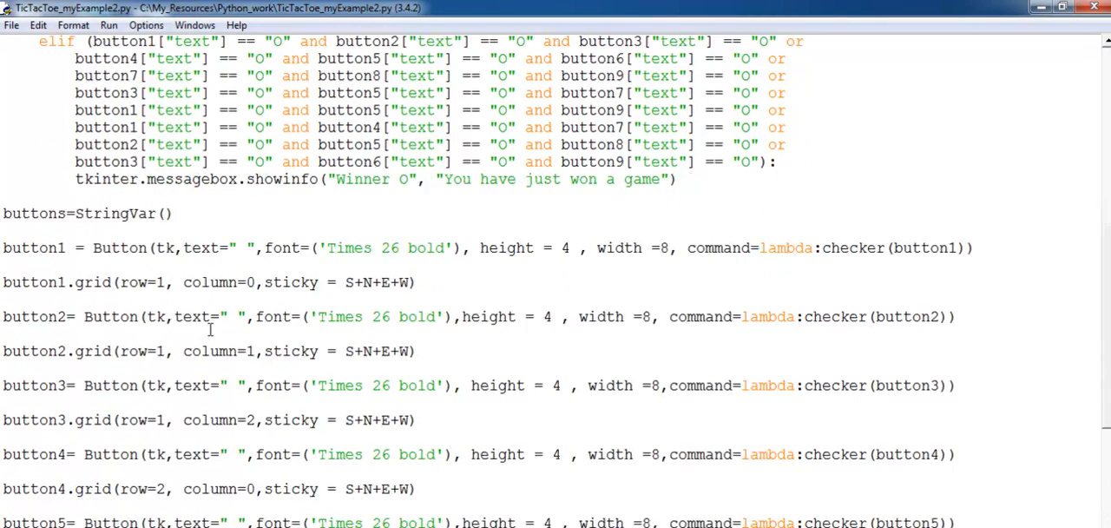
{"action": "scroll", "scroll_direction": "down", "scroll_amount": 3}
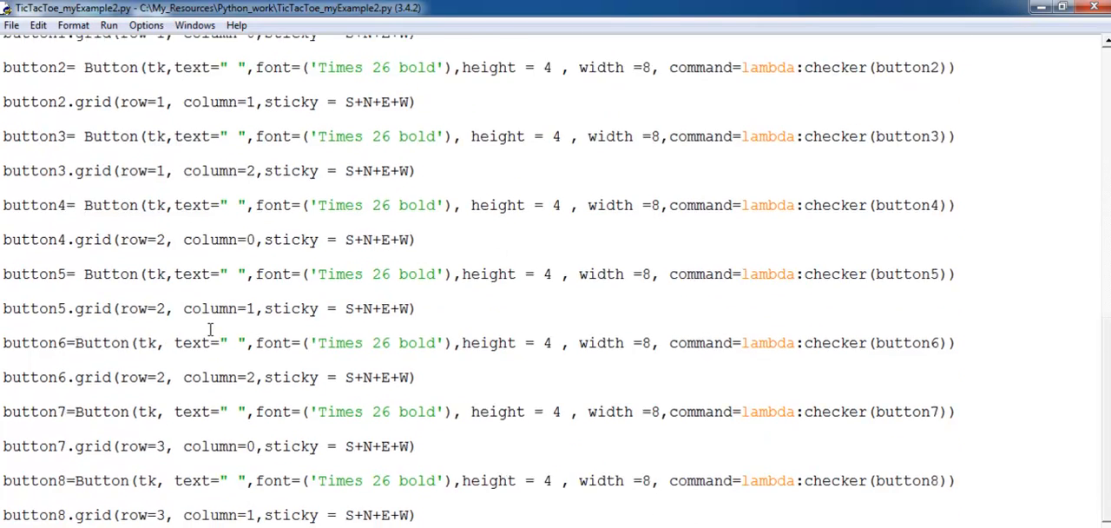
{"action": "scroll", "scroll_direction": "down", "scroll_amount": 3}
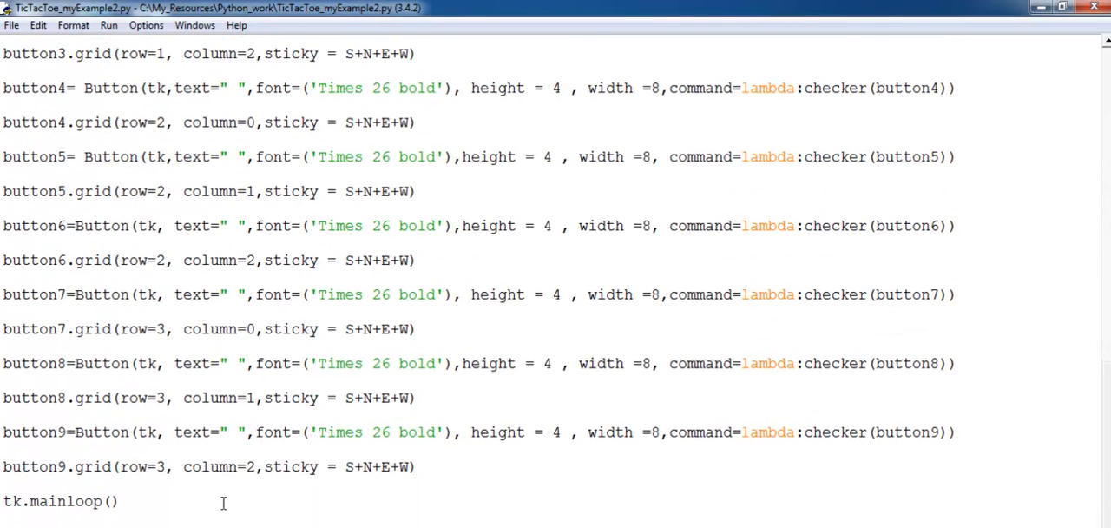